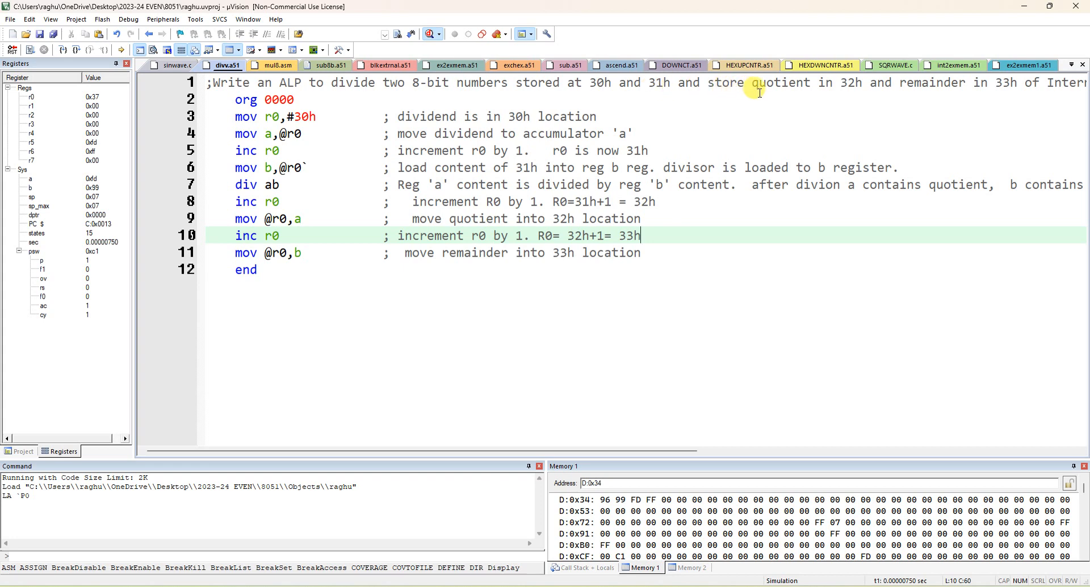
mouse_move(851, 94)
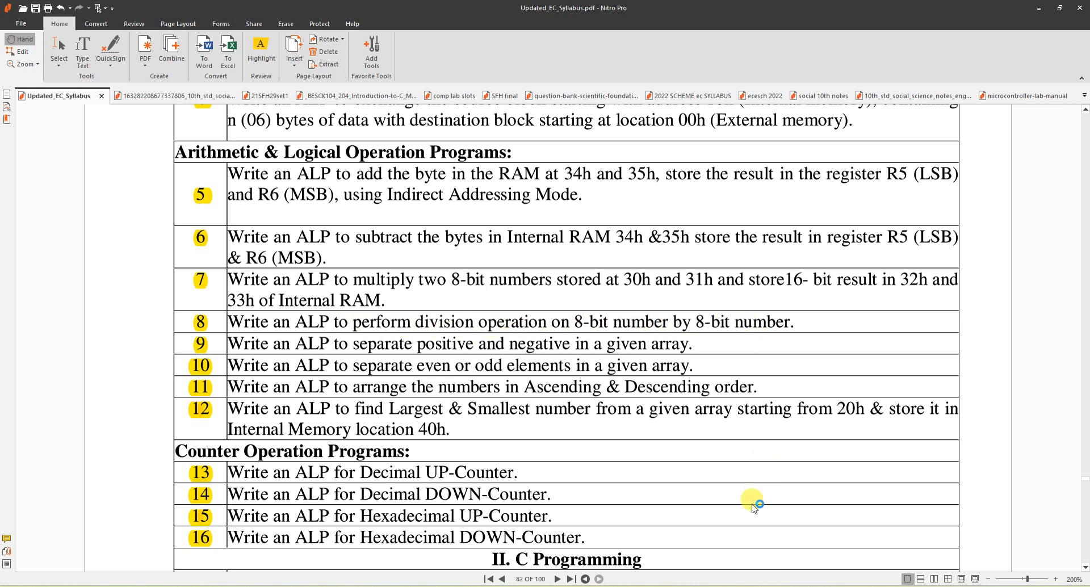
mouse_move(524, 196)
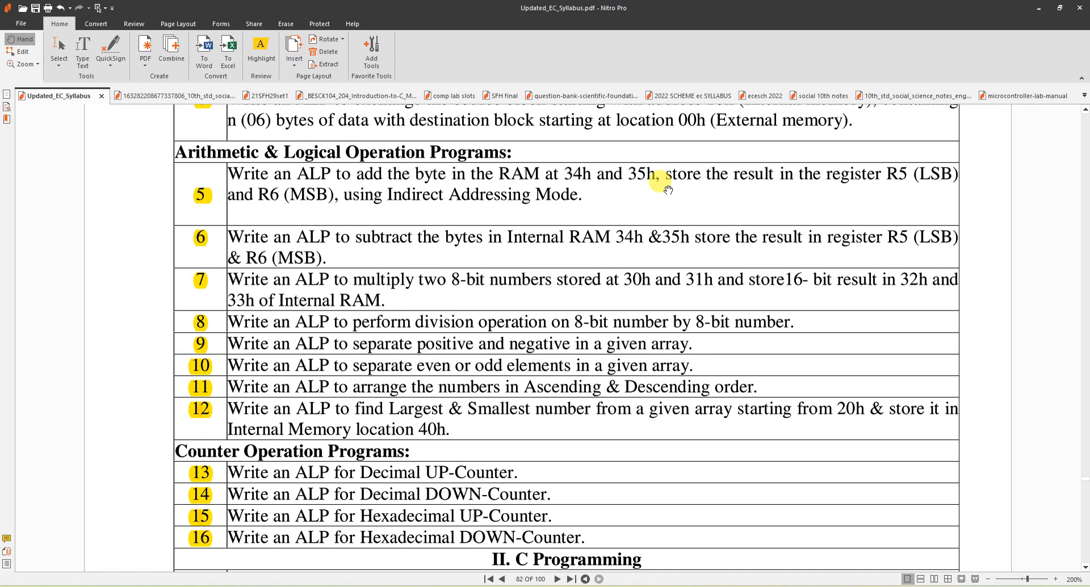
mouse_move(801, 186)
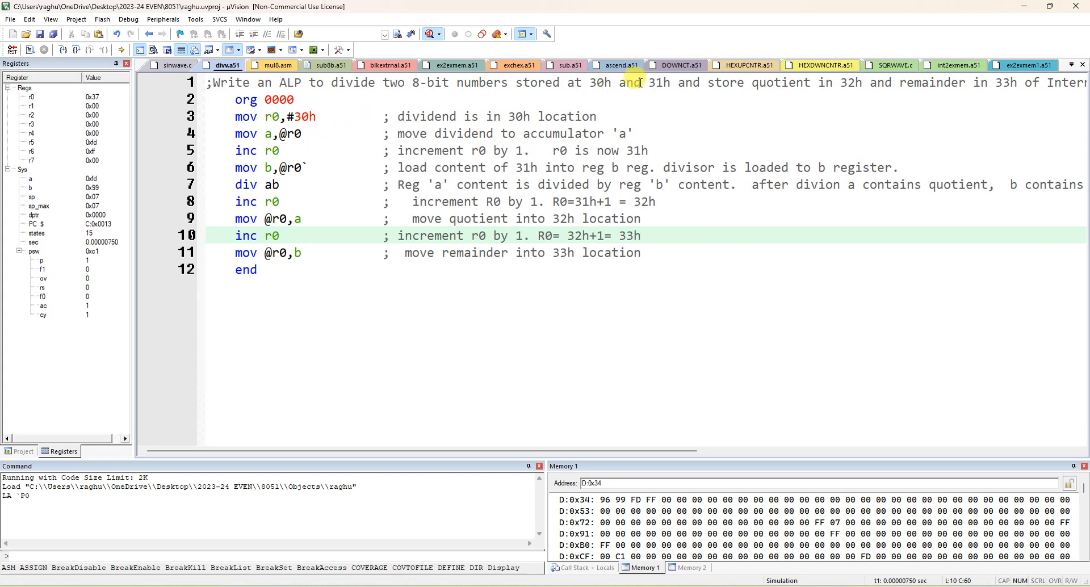
Review the task's 30h dividend and 31h divisor addresses, then the lines loading b and div ab.
double_click(599, 82)
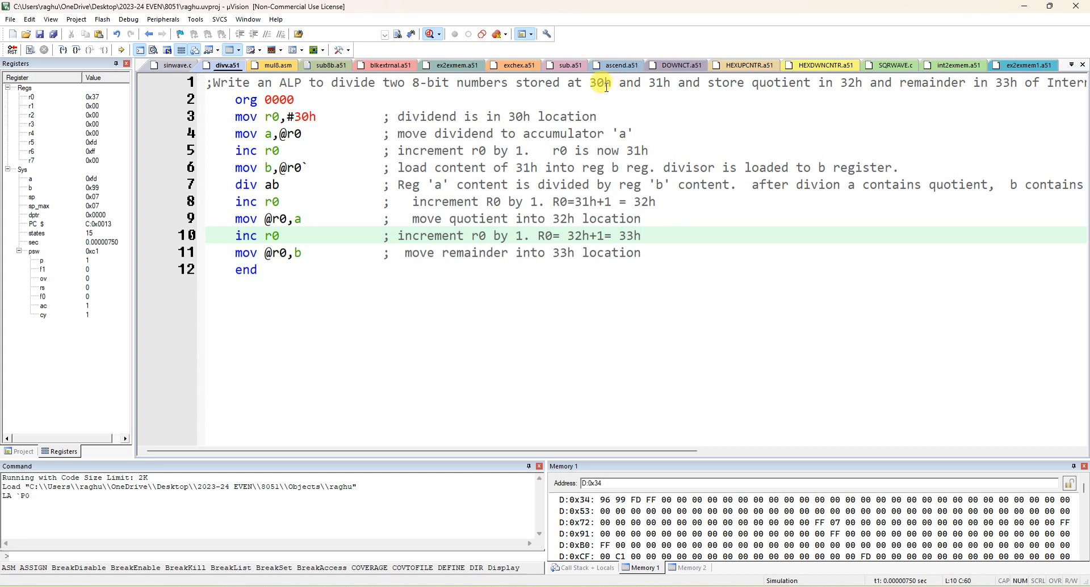
click(599, 83)
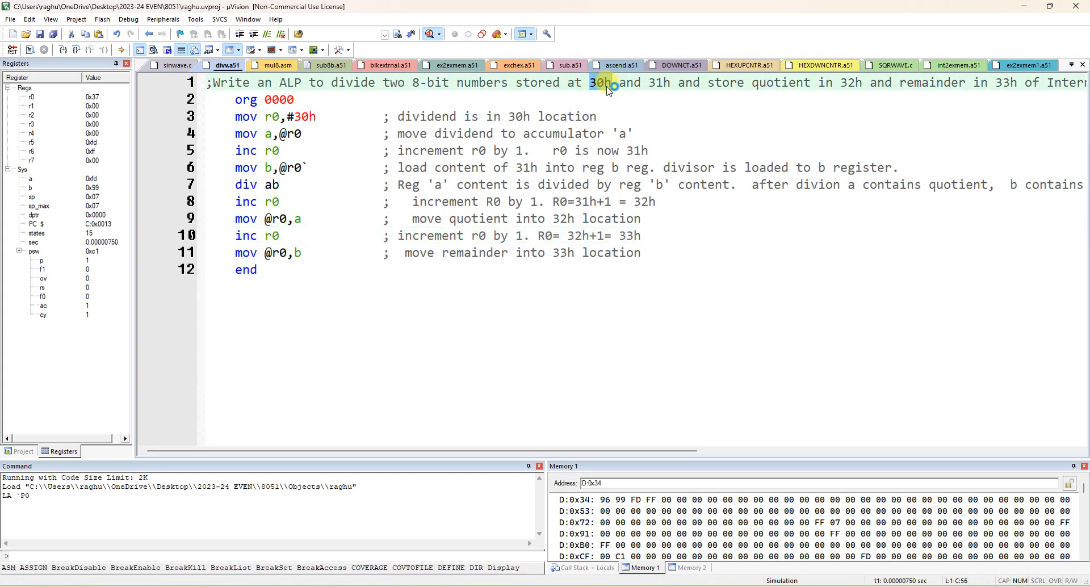
click(655, 83)
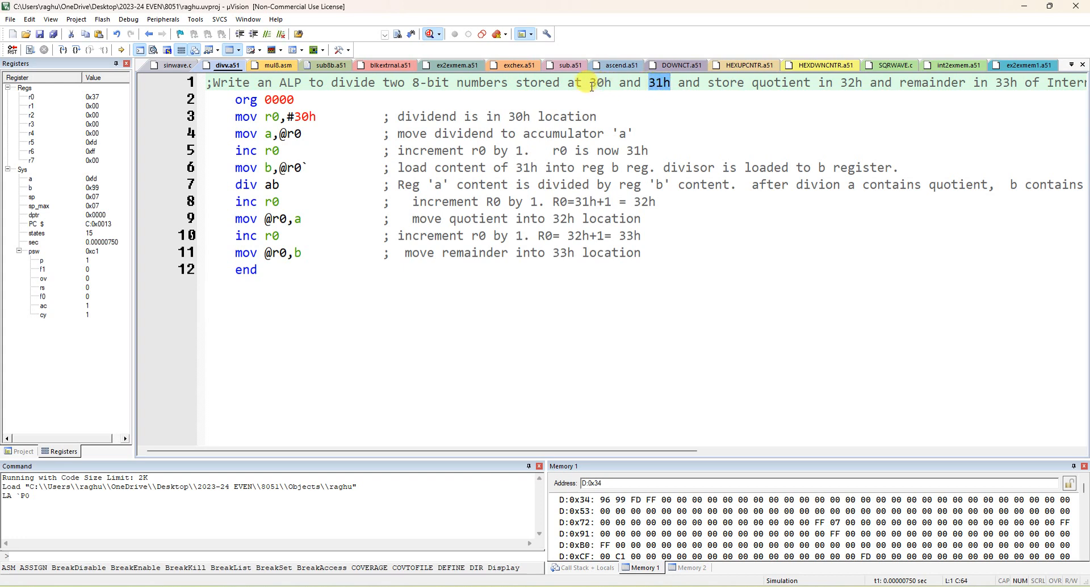
mouse_move(318, 128)
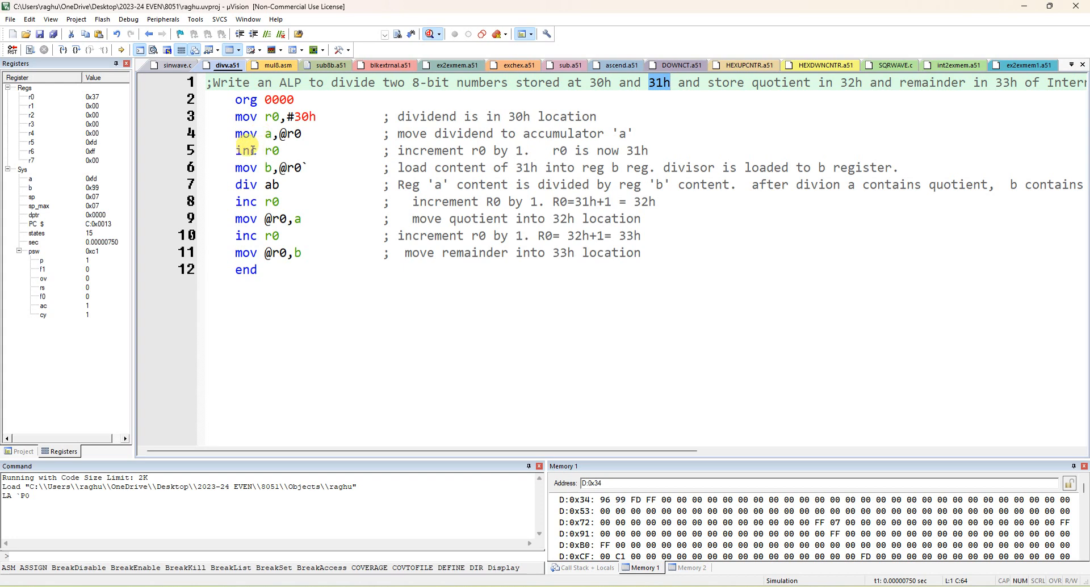
mouse_move(542, 147)
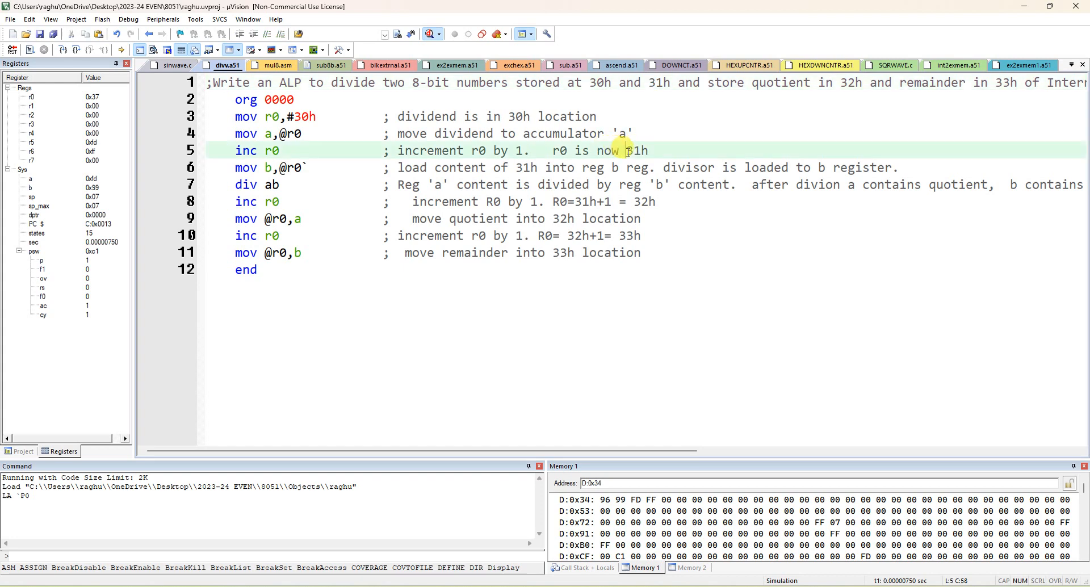
double_click(636, 150)
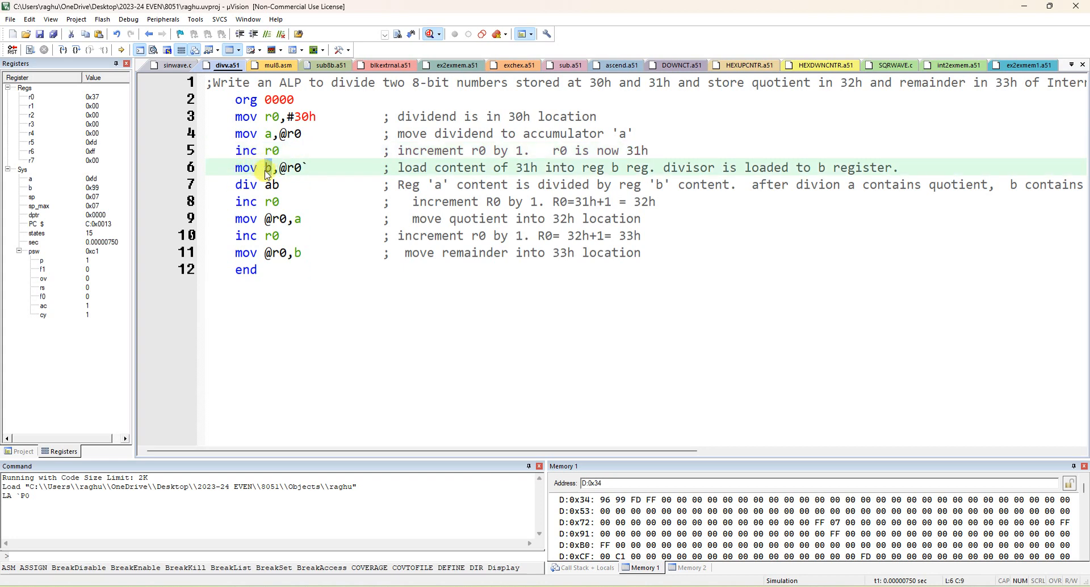
click(270, 134)
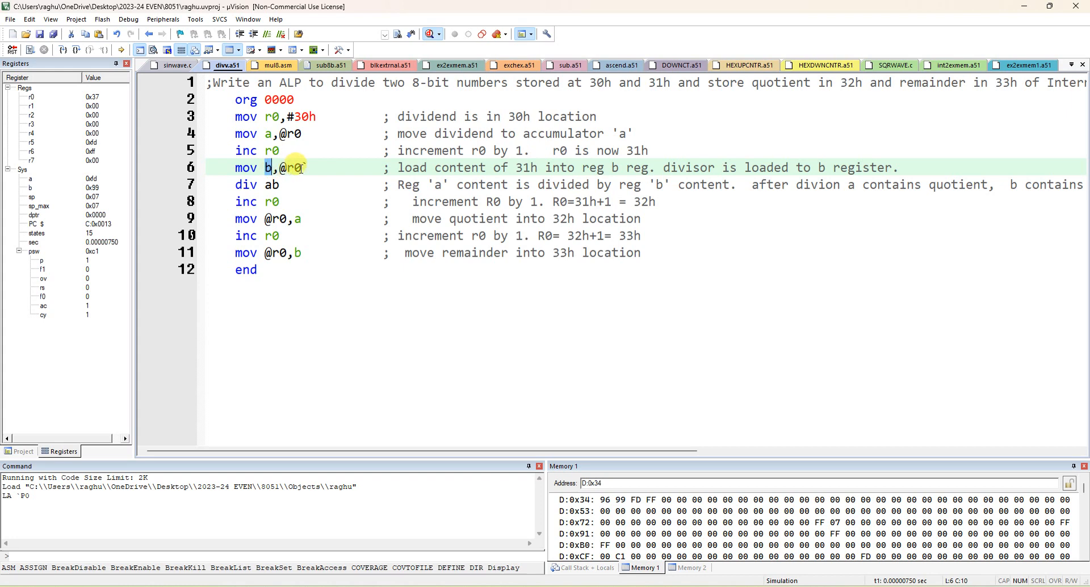
click(245, 184)
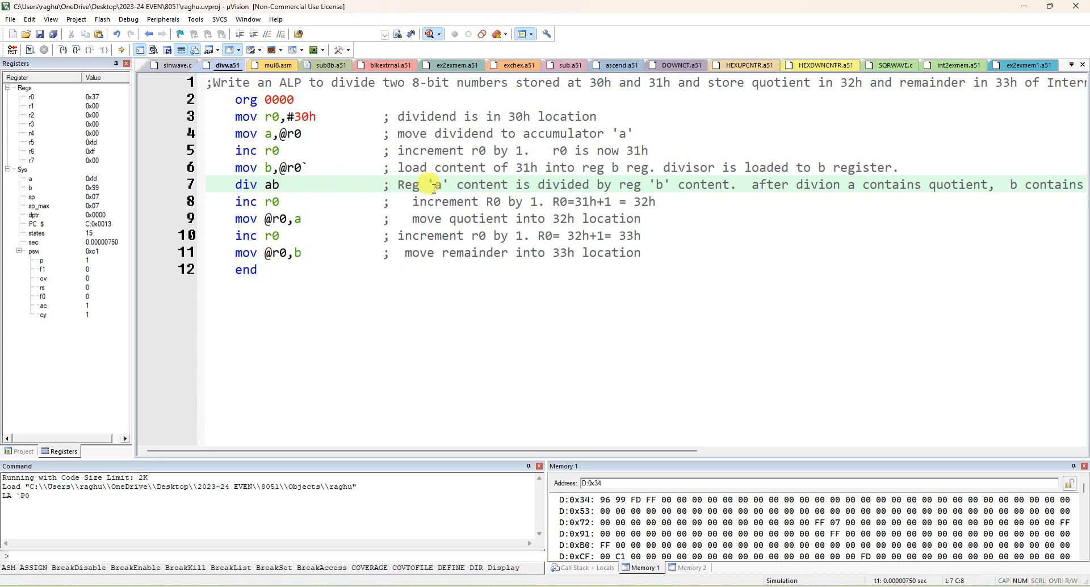
Reword the div ab comment so 'a' reg is said to hold the quotient.
drag(432, 184, 585, 184)
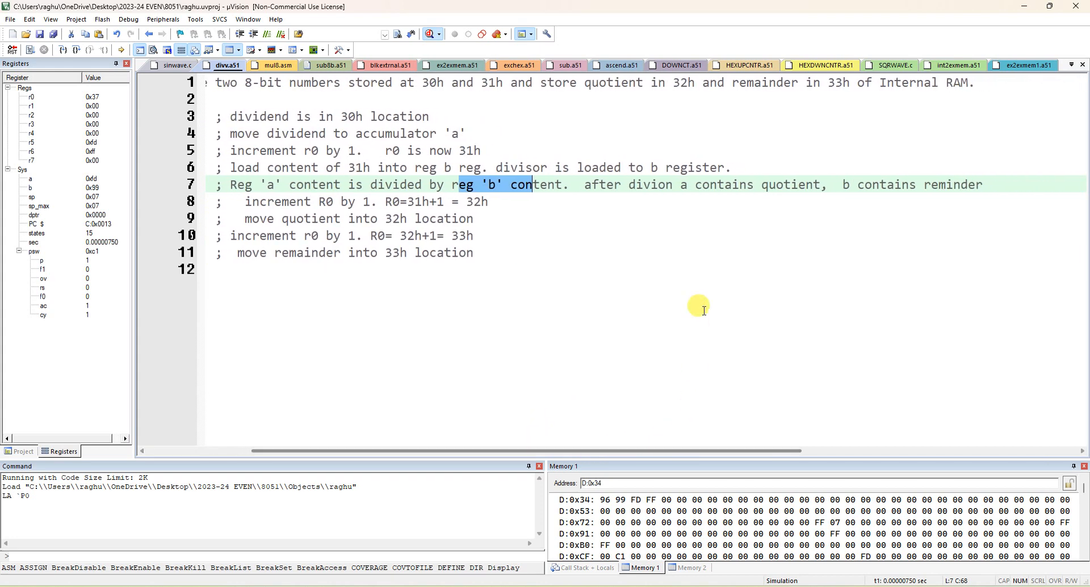
mouse_move(665, 184)
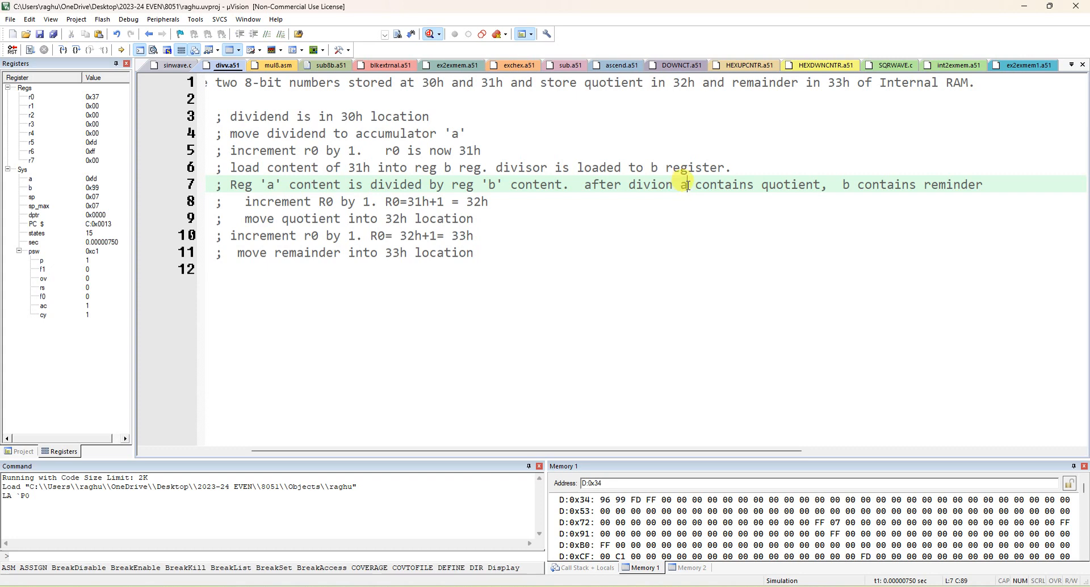
double_click(682, 185)
text('a' reg)
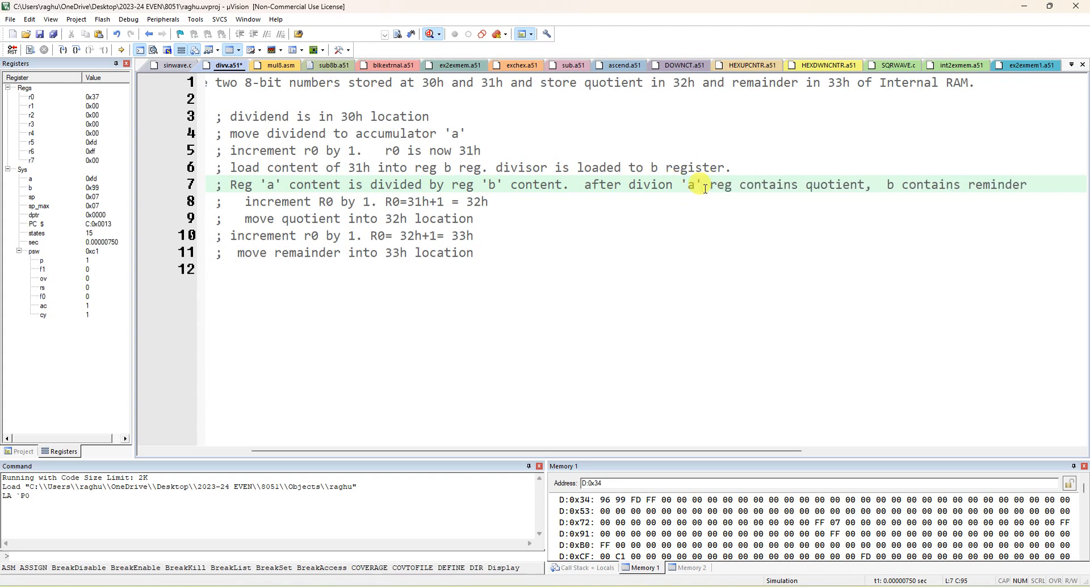
mouse_move(887, 184)
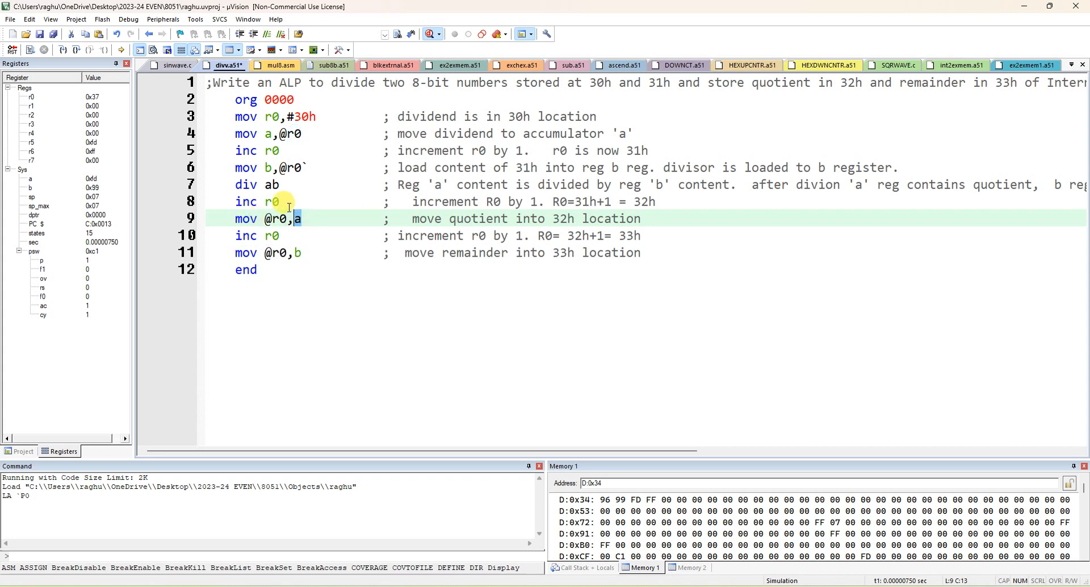
mouse_move(239, 235)
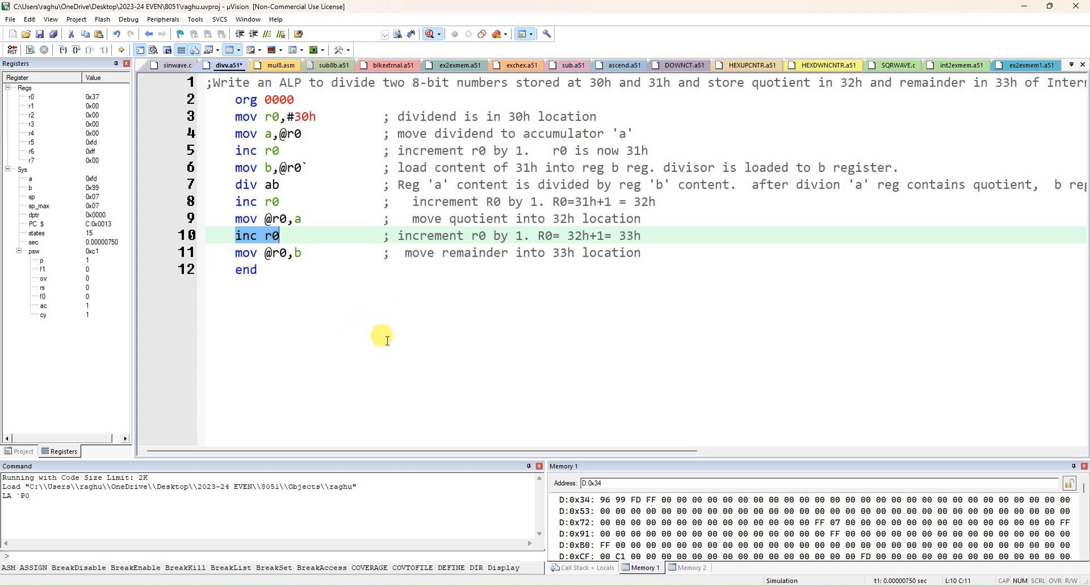
mouse_move(69, 69)
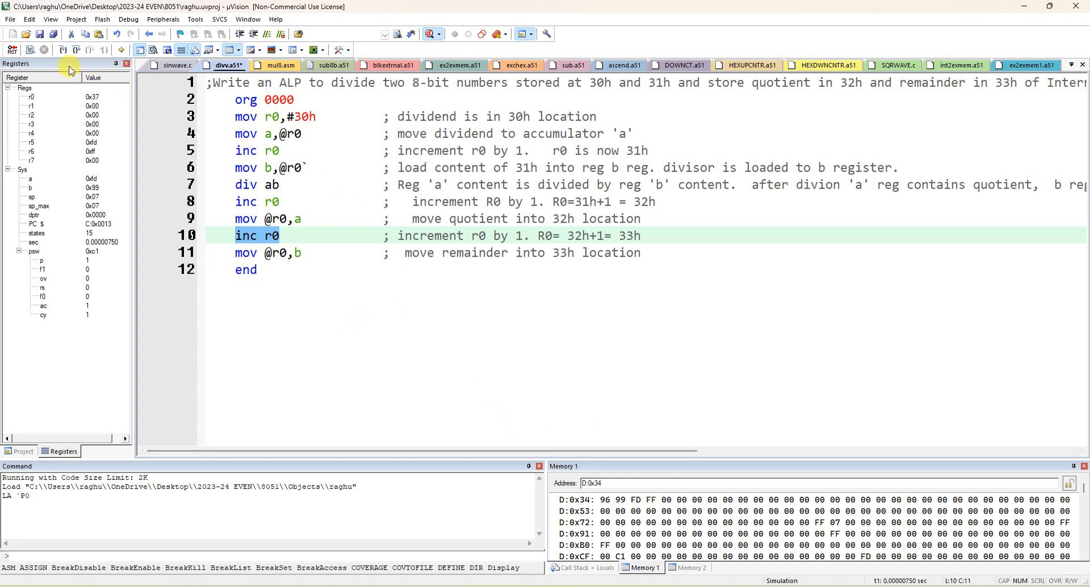
mouse_move(48, 428)
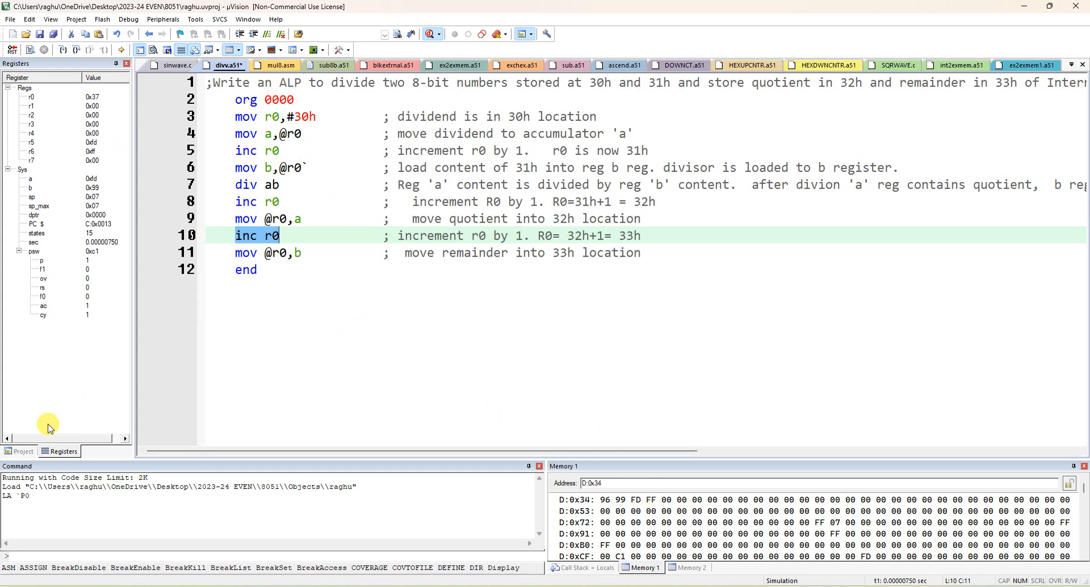
Show the project file tree, leave debugging and rebuild the project with no errors.
click(23, 451)
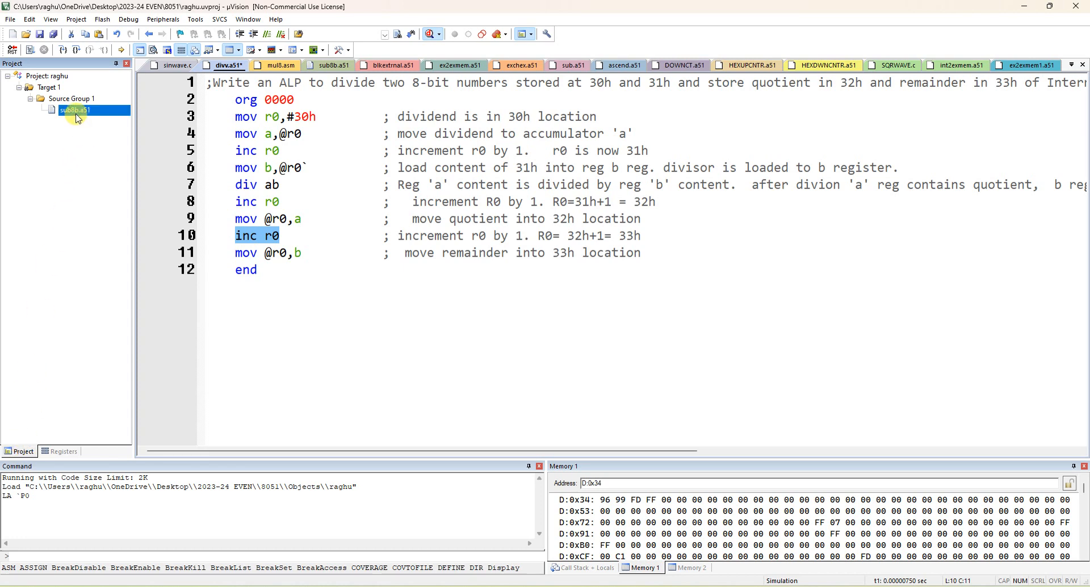
right_click(72, 110)
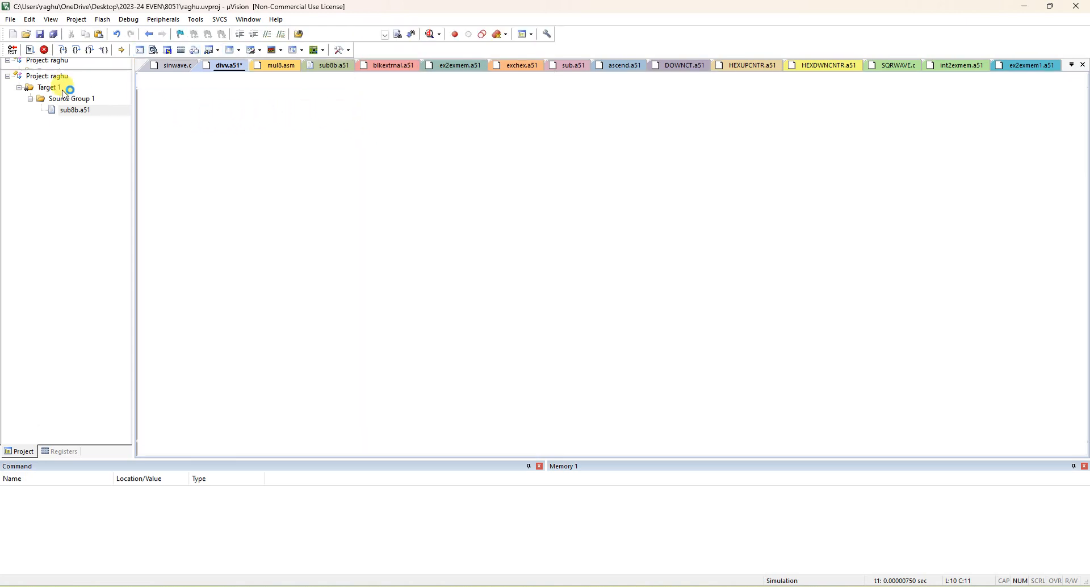
click(54, 33)
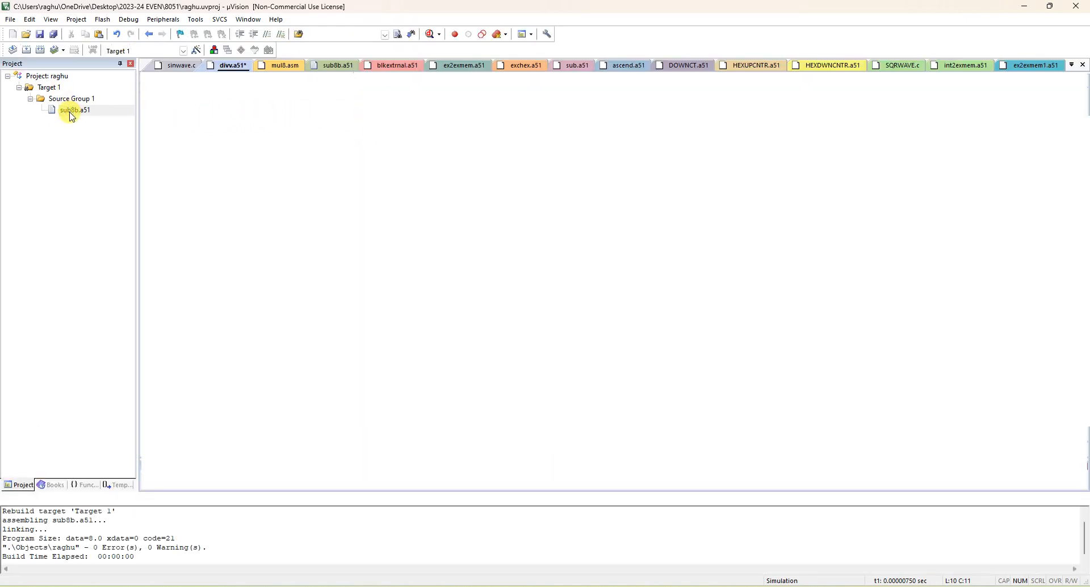
Remove sub8b.a51 from Source Group 1 and begin adding a new item to the group.
right_click(74, 110)
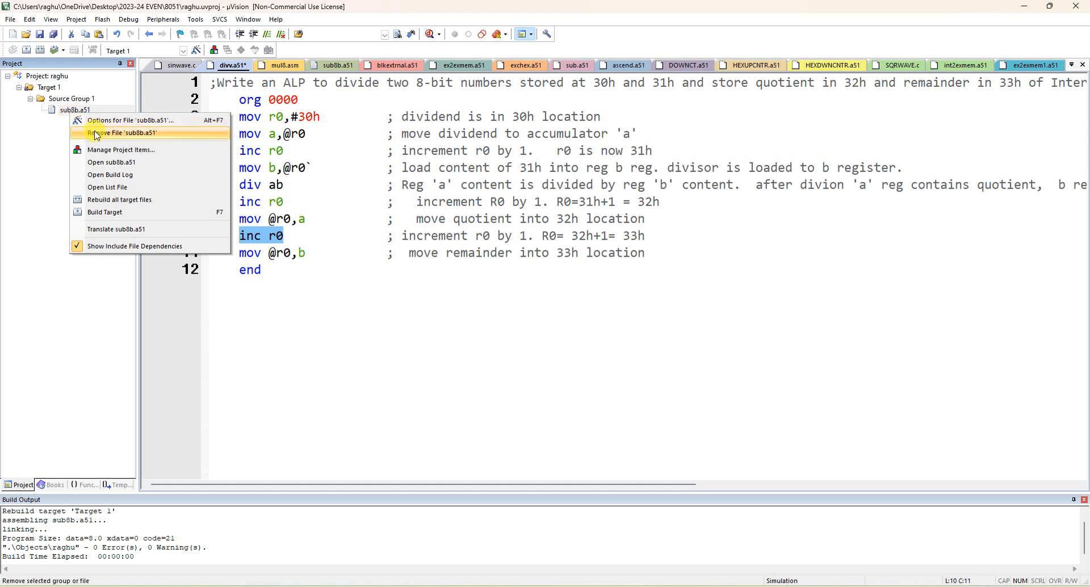
click(123, 131)
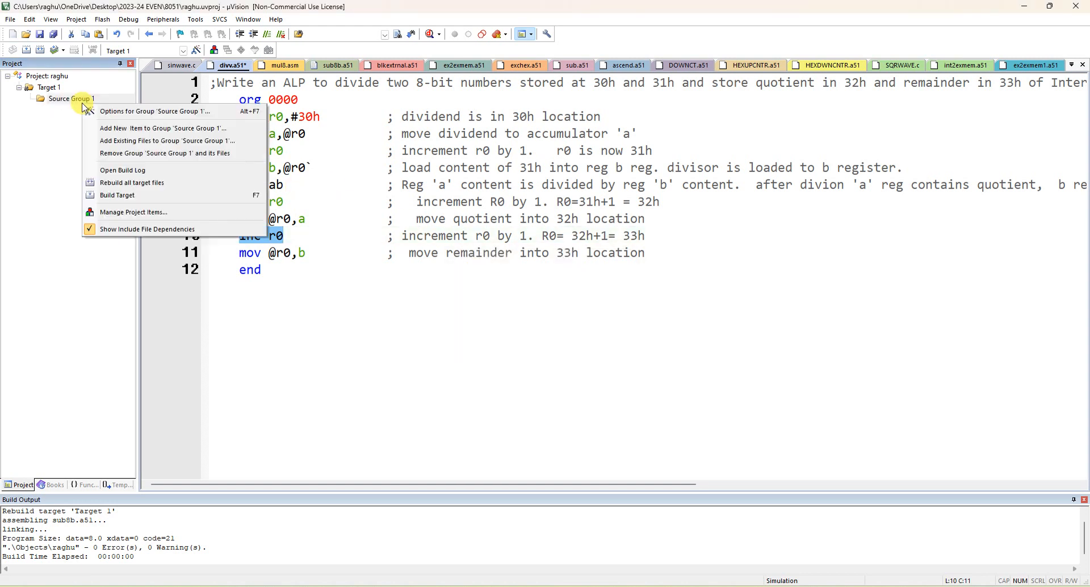
click(162, 128)
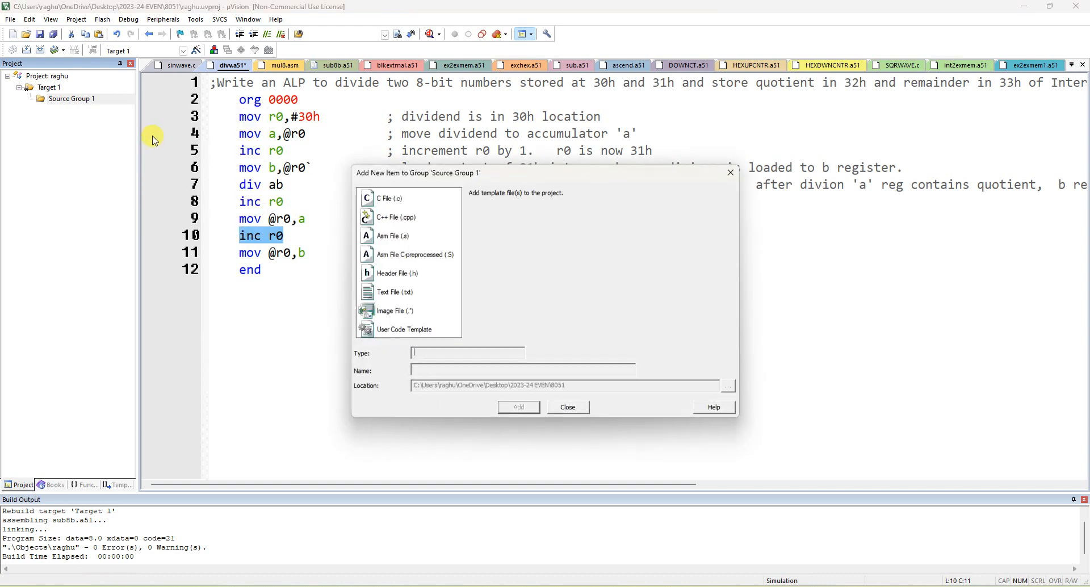
Drop the Asm File new-item attempt and choose Add Existing Files for Source Group 1 instead.
click(393, 236)
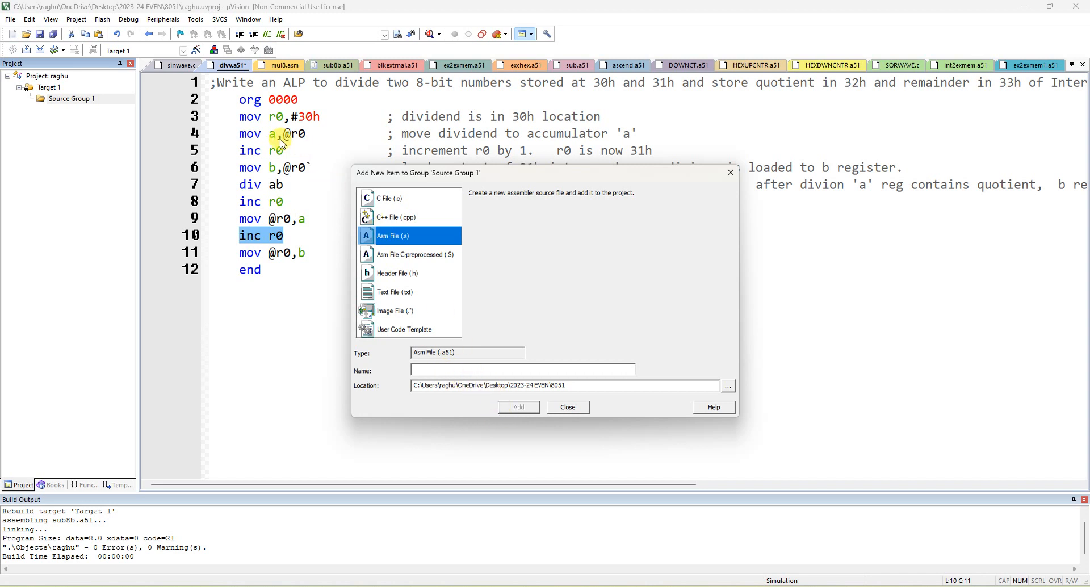
mouse_move(465, 360)
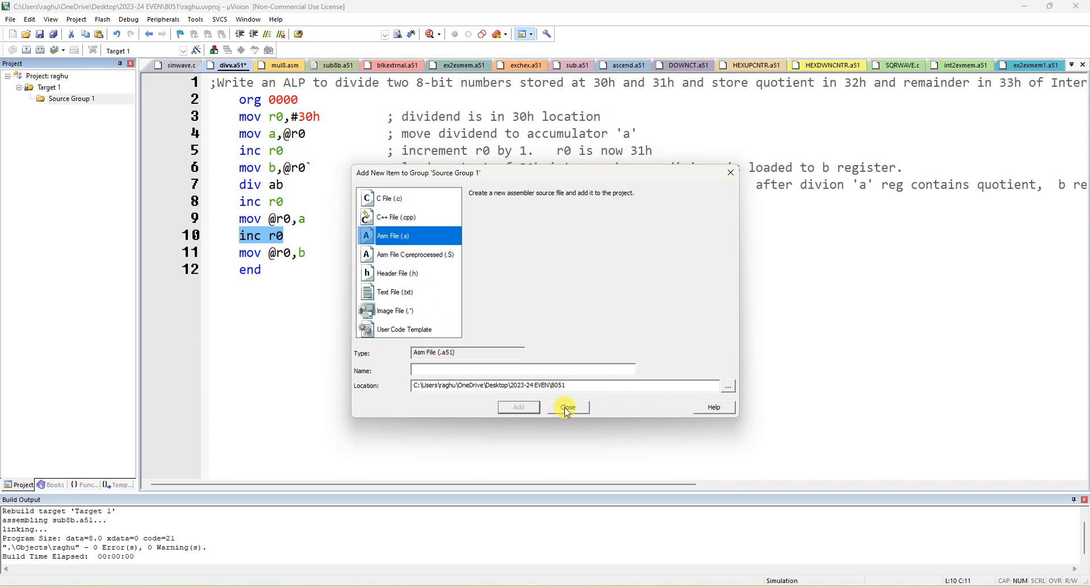
click(567, 406)
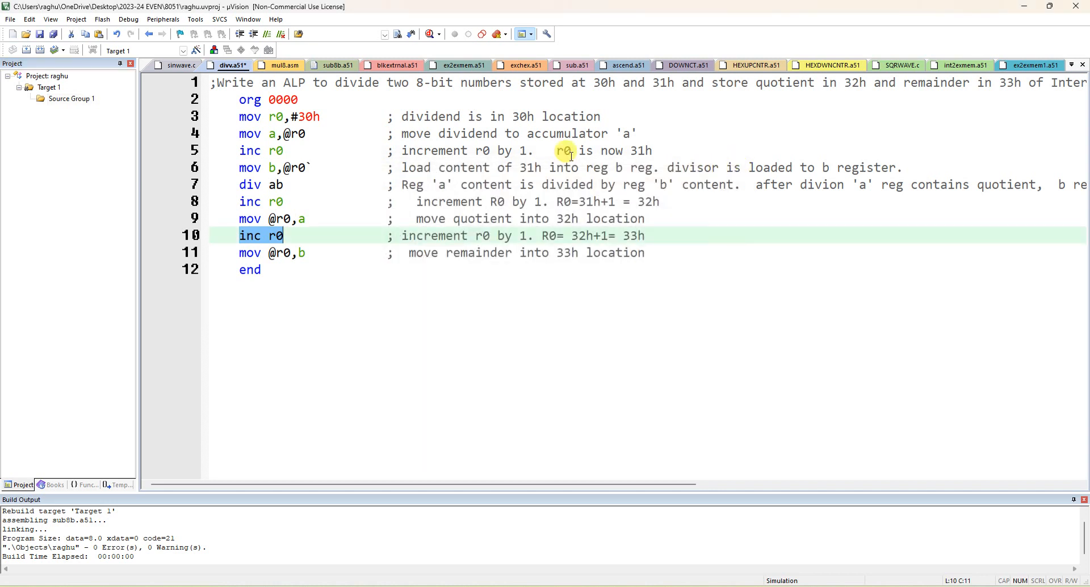
right_click(71, 98)
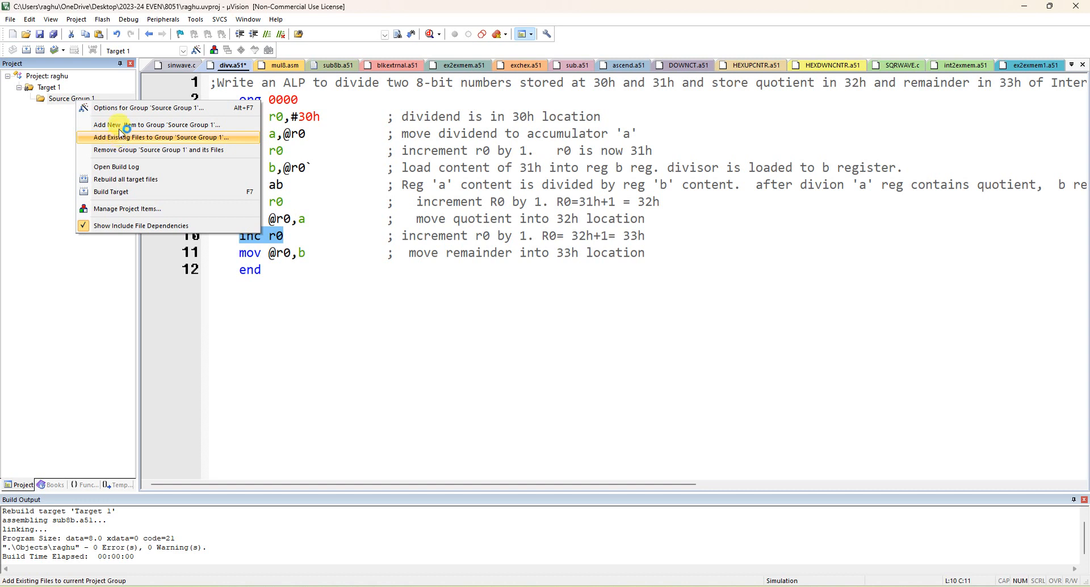
mouse_move(125, 125)
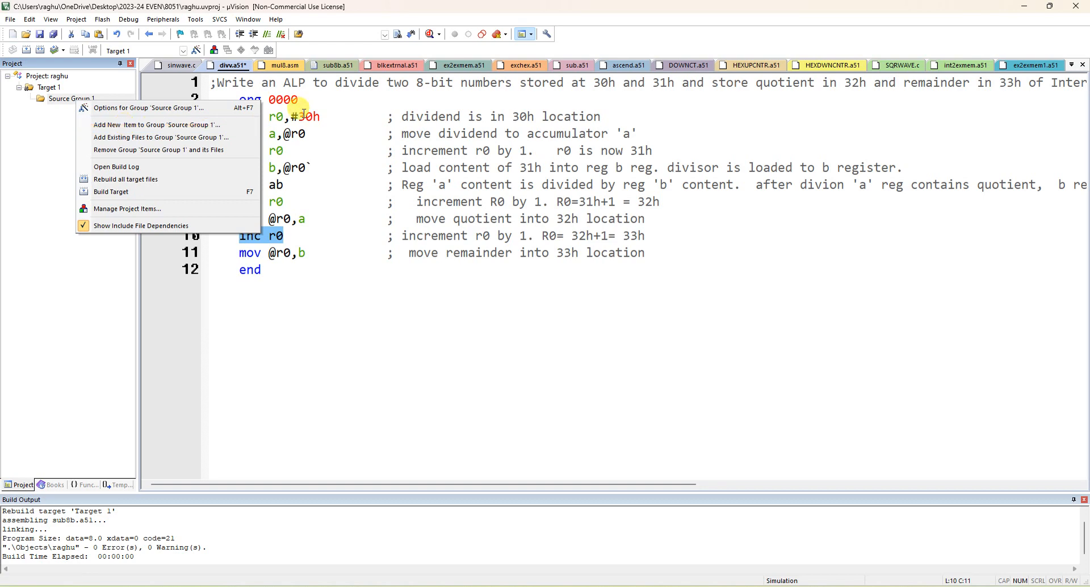
click(158, 137)
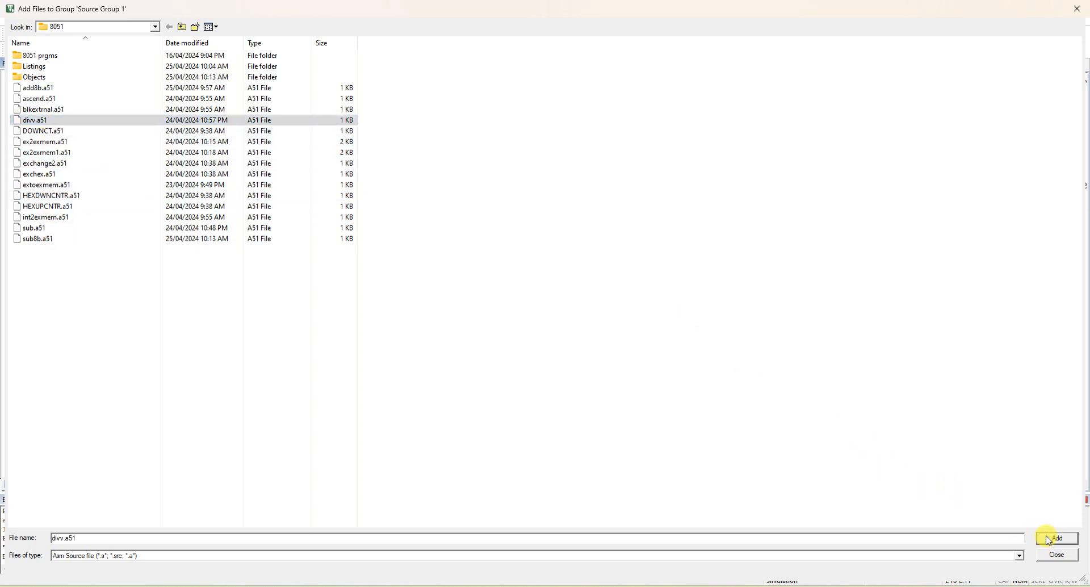
Add divv.a51 to Source Group 1 from the Add Files to Group dialog.
click(1056, 538)
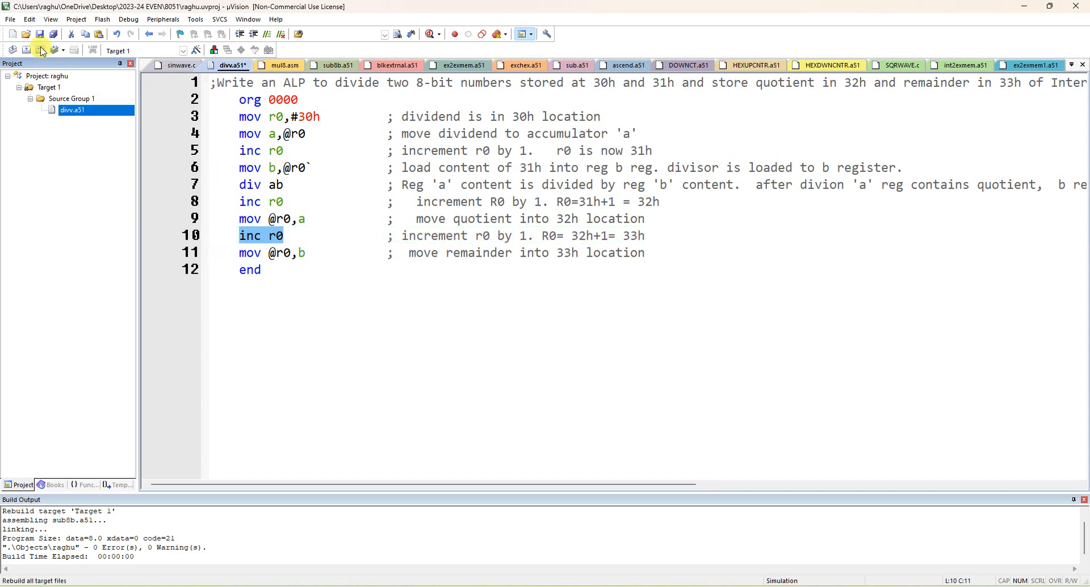
click(27, 49)
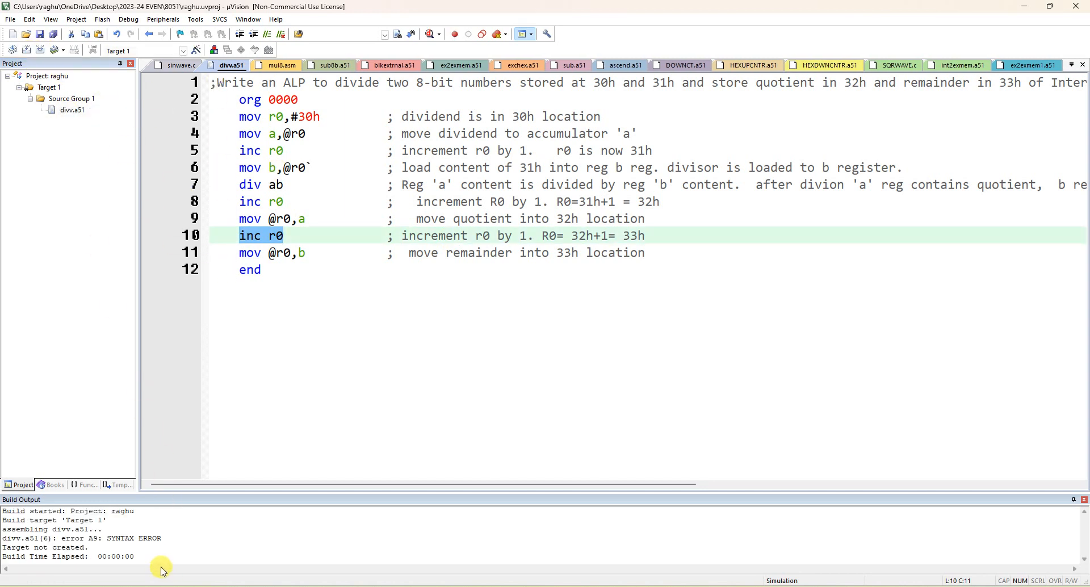
mouse_move(117, 575)
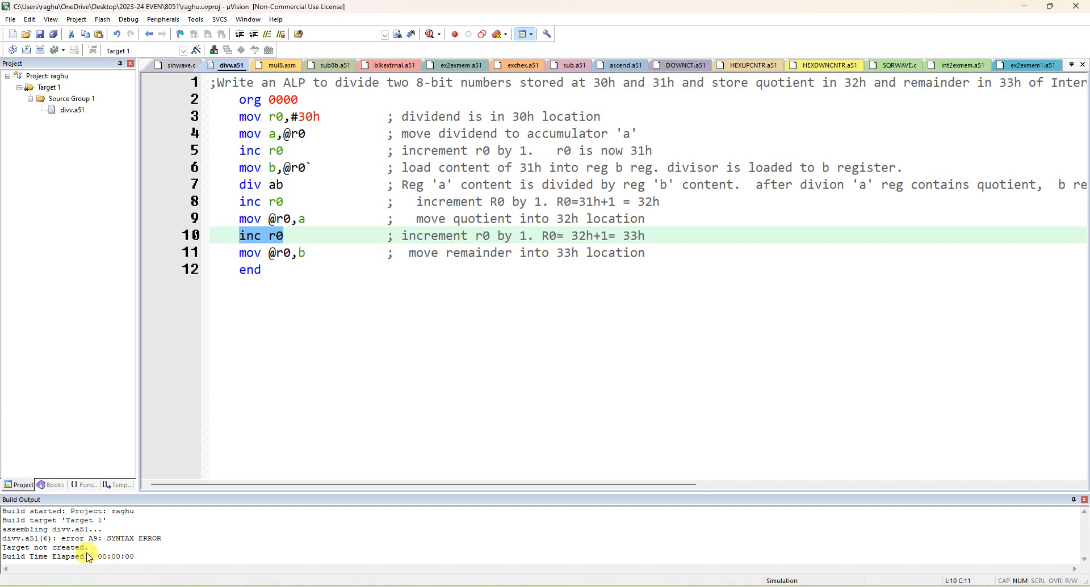
mouse_move(54, 538)
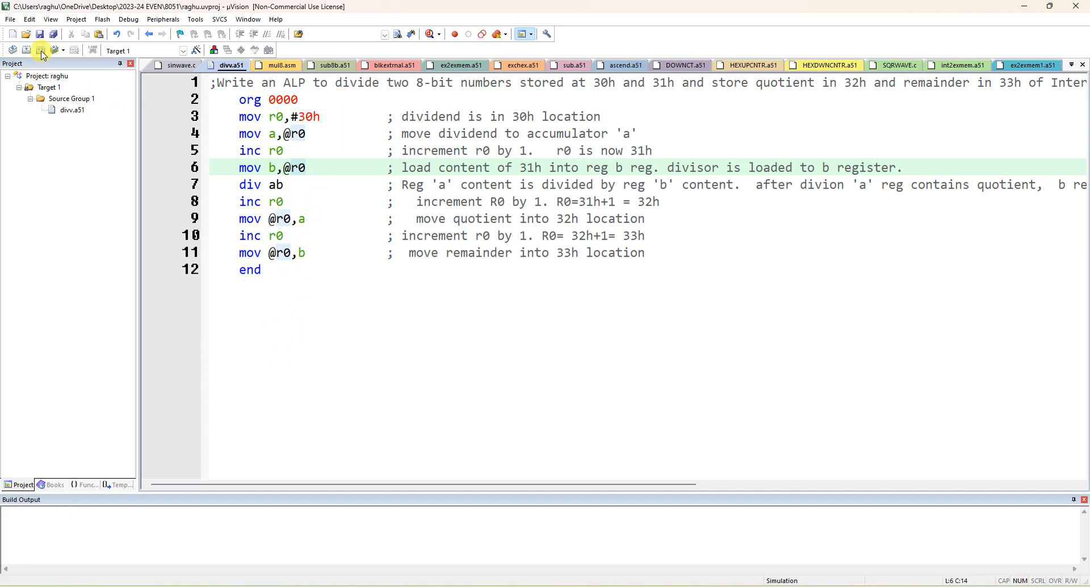
click(40, 49)
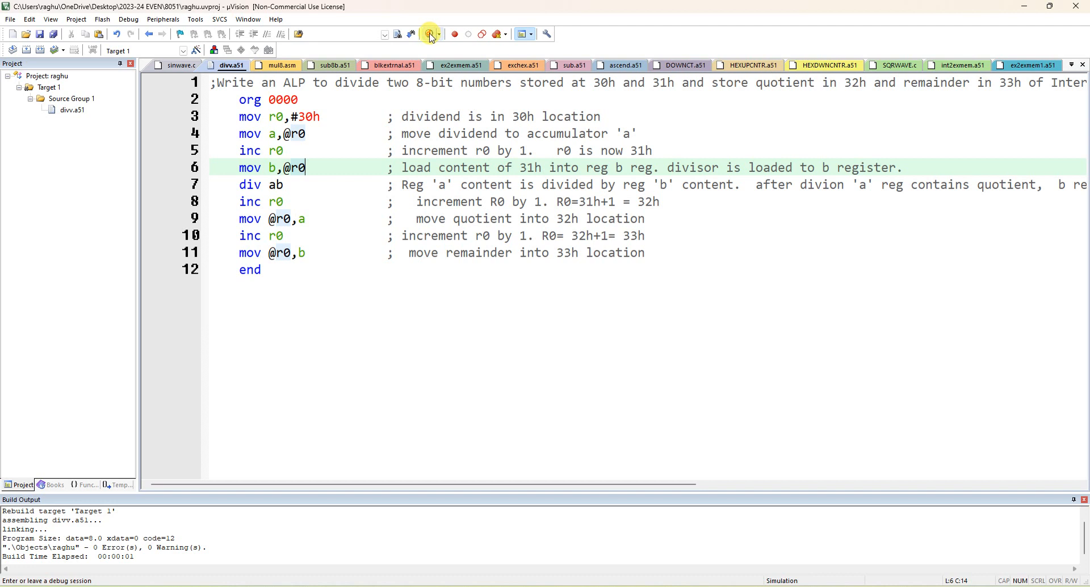
Start a debug session past the evaluation notice and show memory from D:0x30.
click(429, 34)
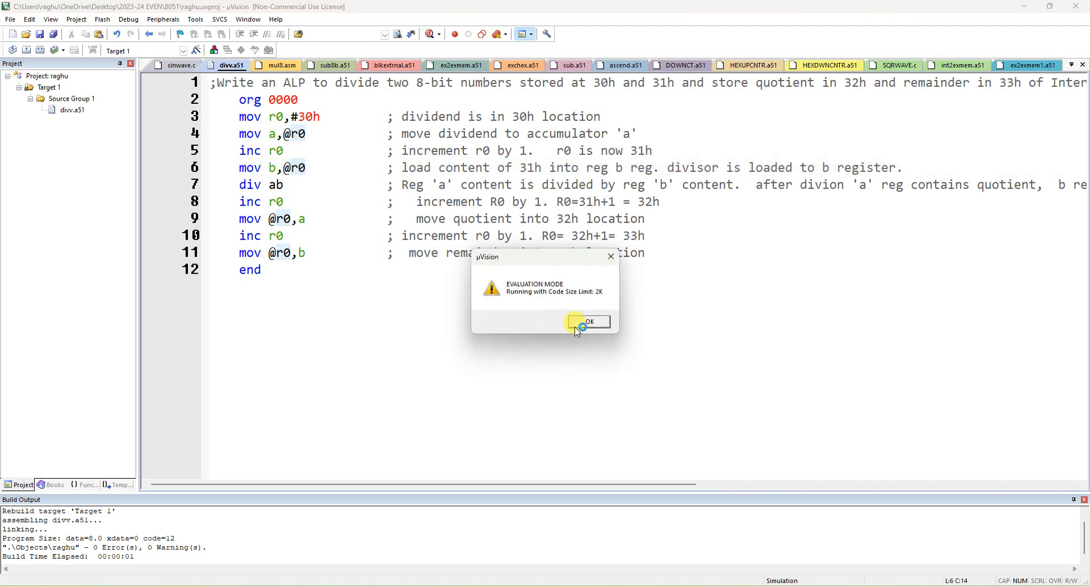
click(589, 321)
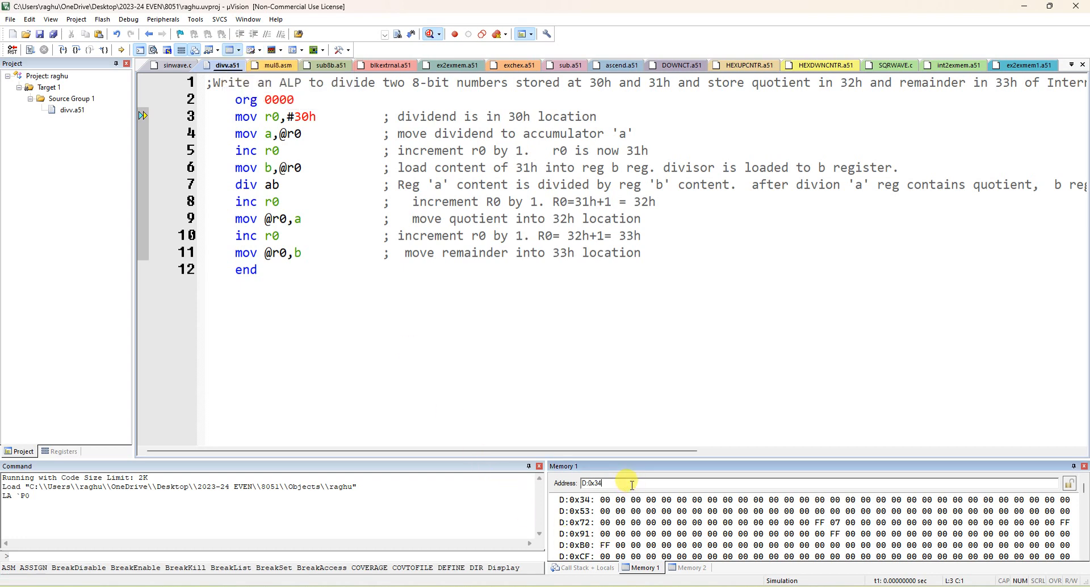
text(D:0x30)
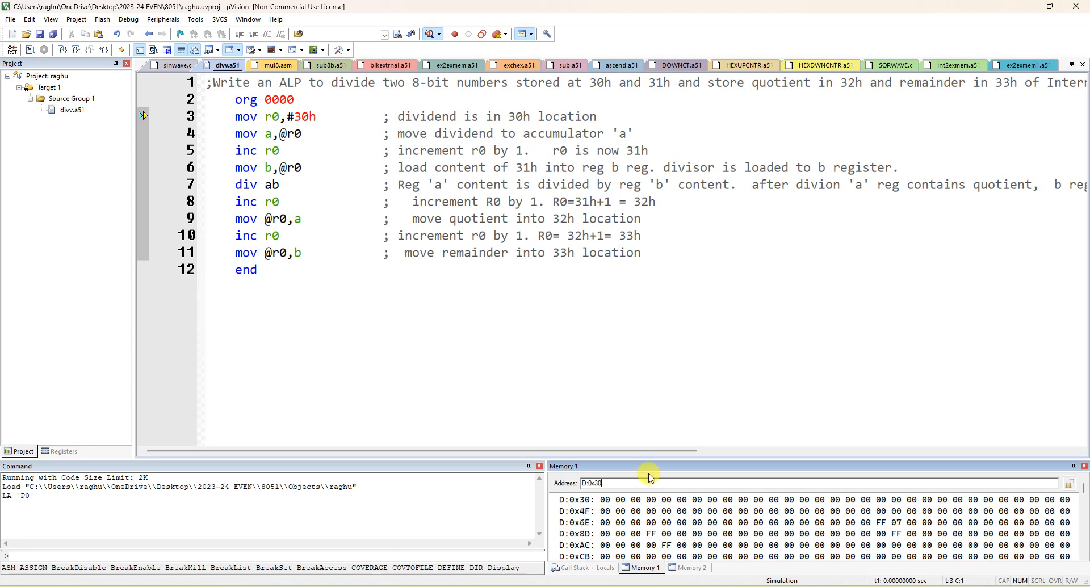
Enter dividend 09 at 30h and divisor 02 at 31h in the memory window.
click(601, 498)
text(09)
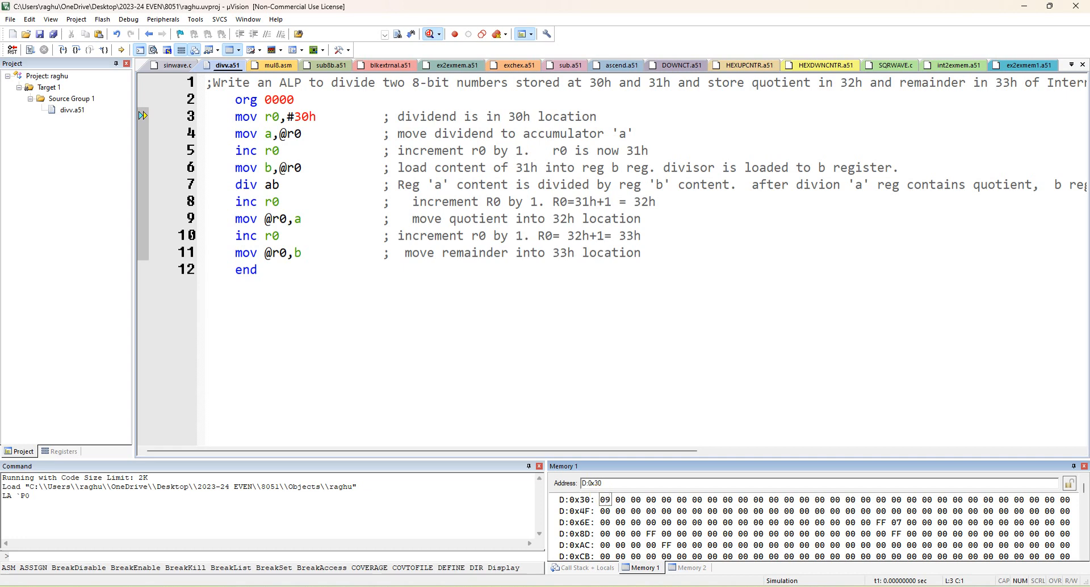
click(620, 500)
text(02)
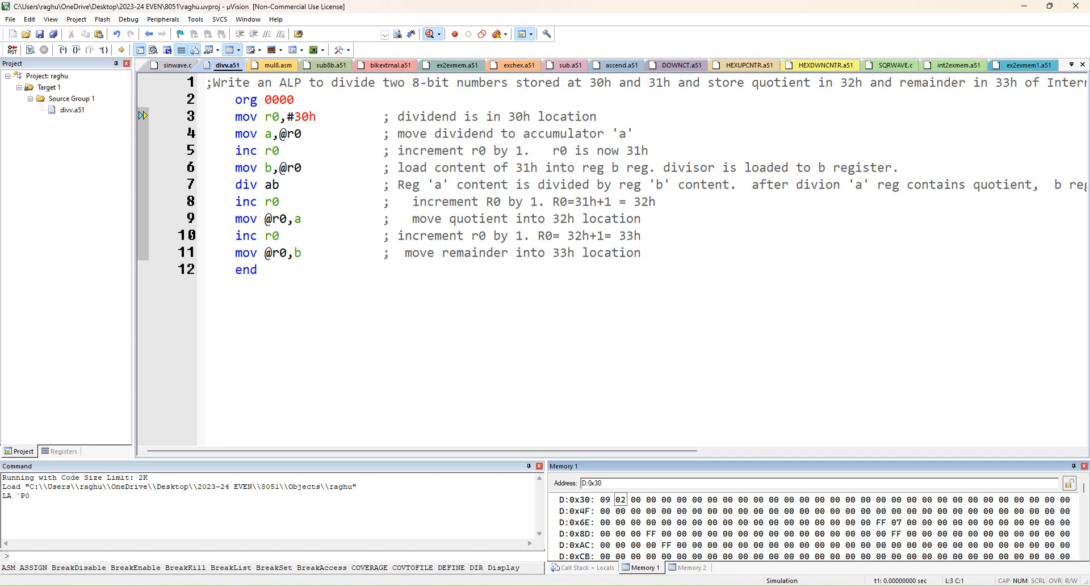
click(635, 500)
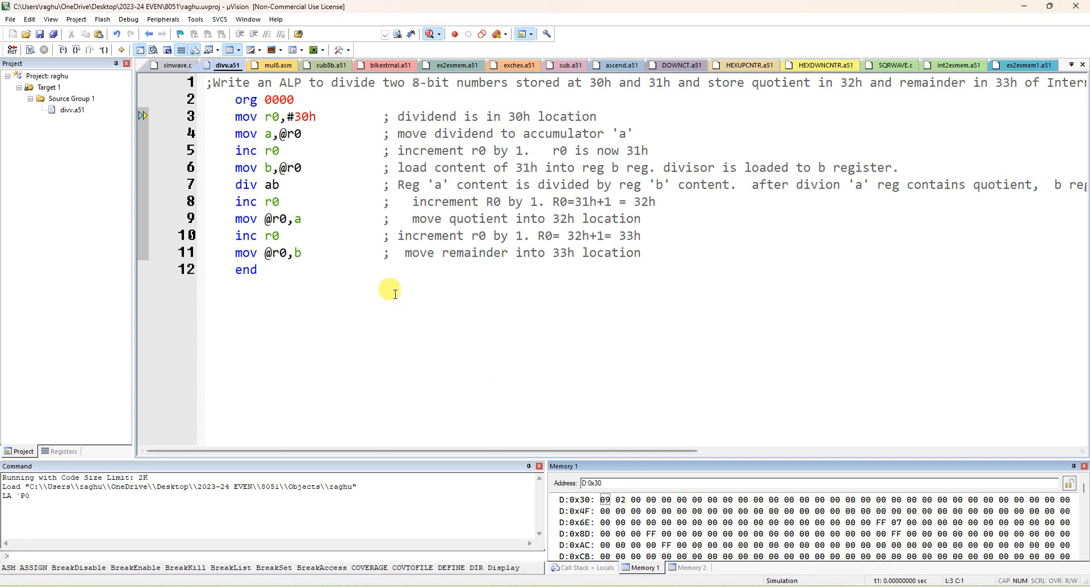
Step the first program lines with the Registers view showing CPU register values.
click(76, 49)
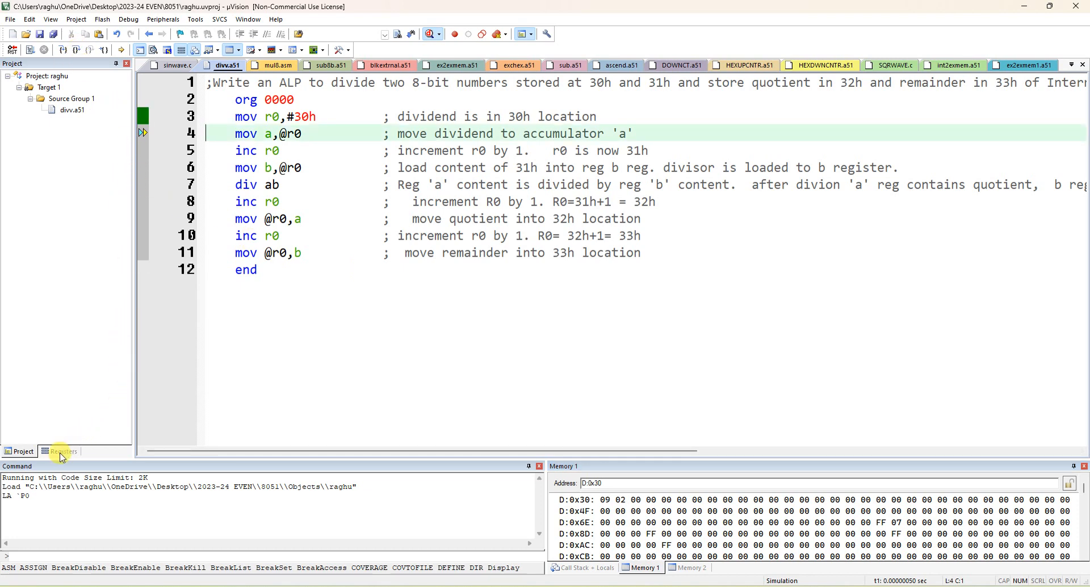
click(23, 451)
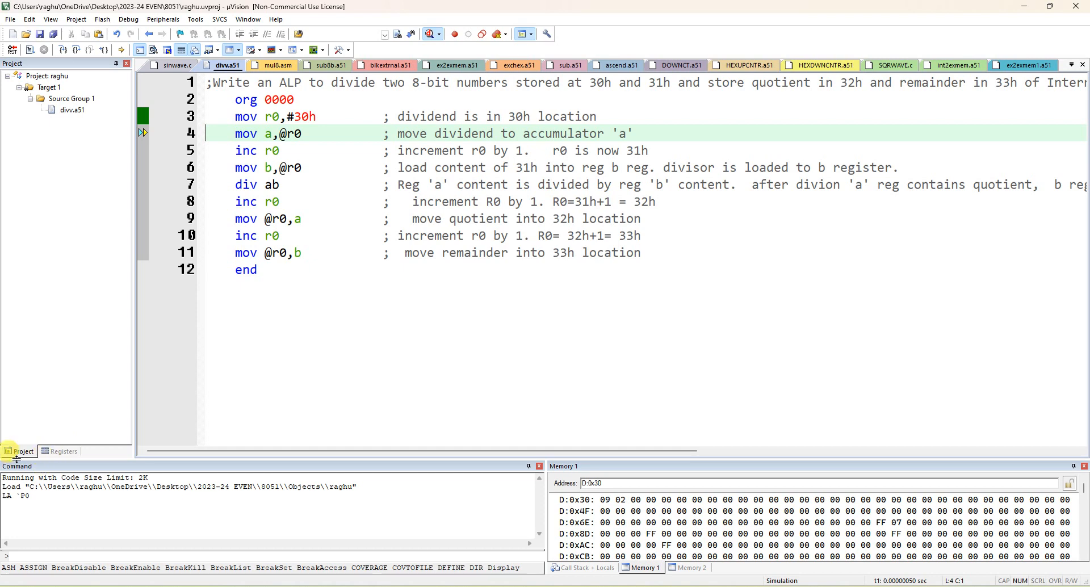
click(64, 451)
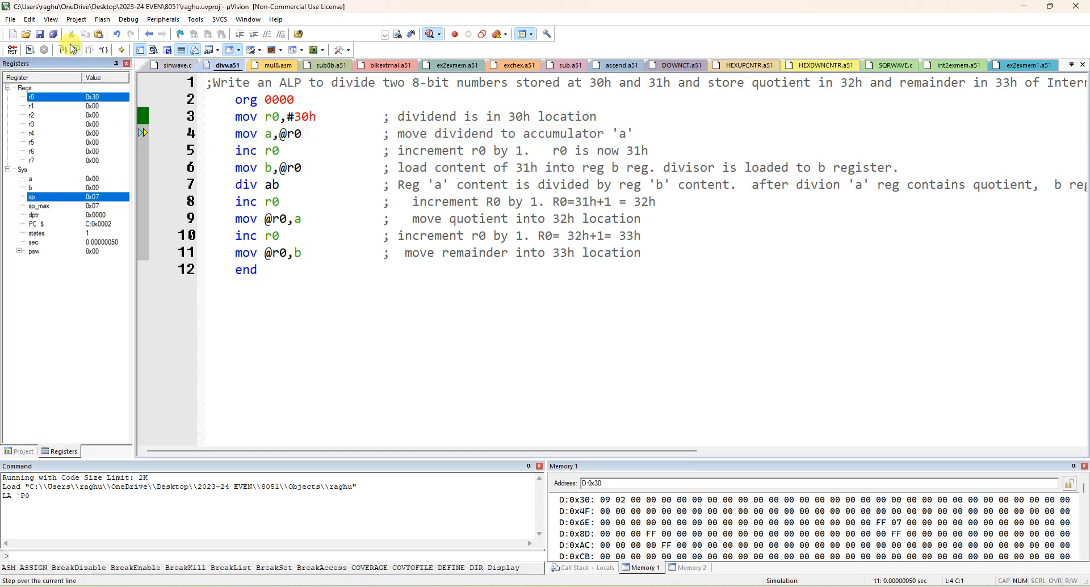
click(75, 49)
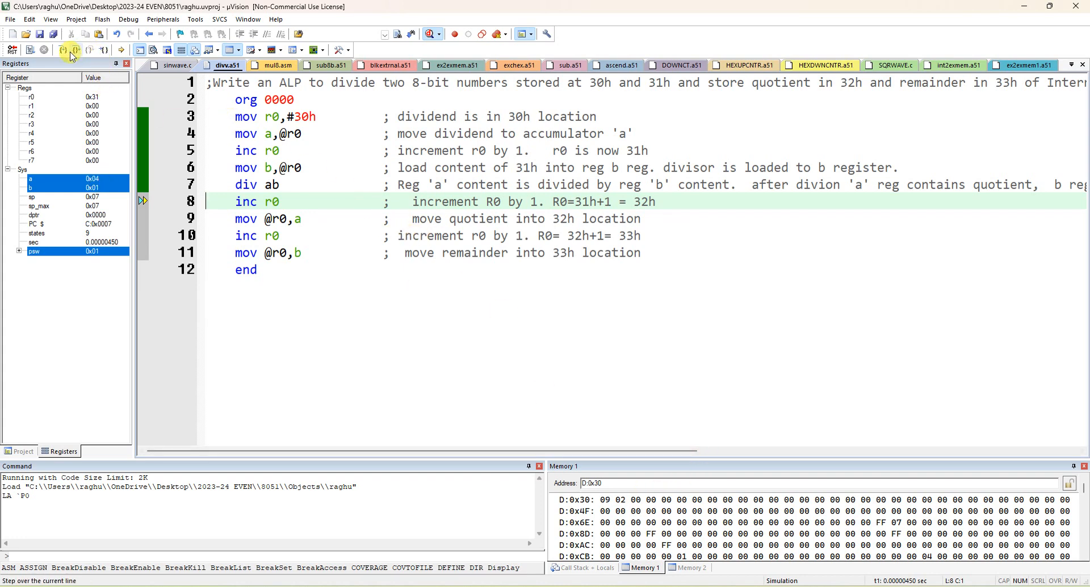
Step through to the end so 32h holds quotient 04 and 33h remainder 01.
click(62, 48)
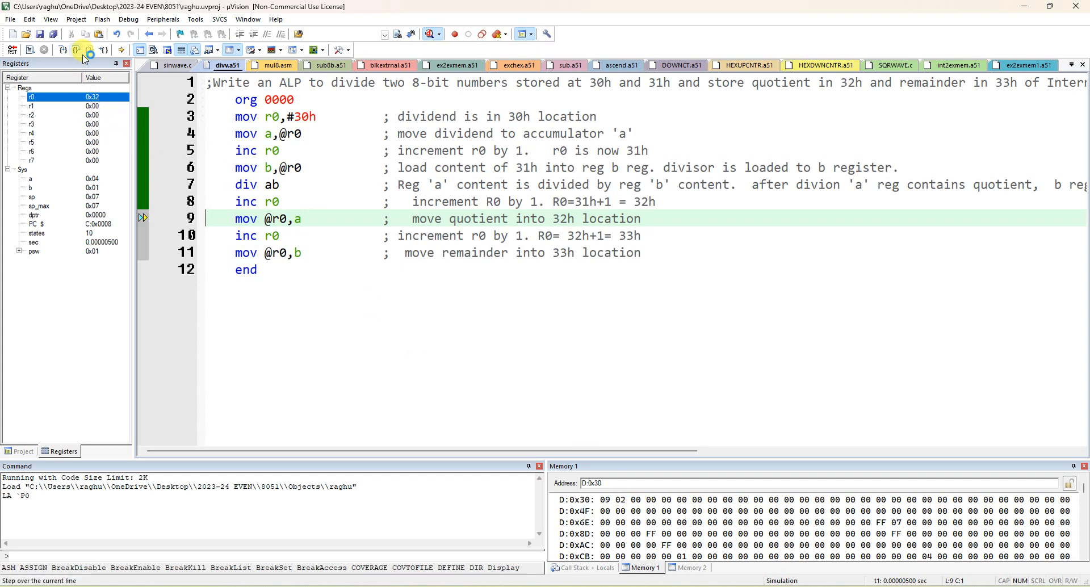
click(76, 49)
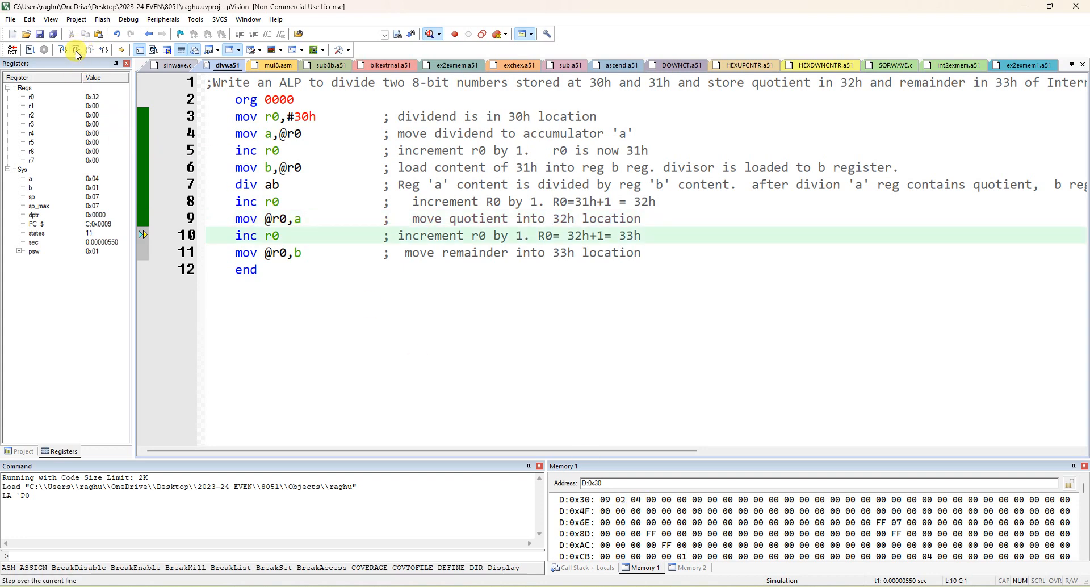
click(75, 49)
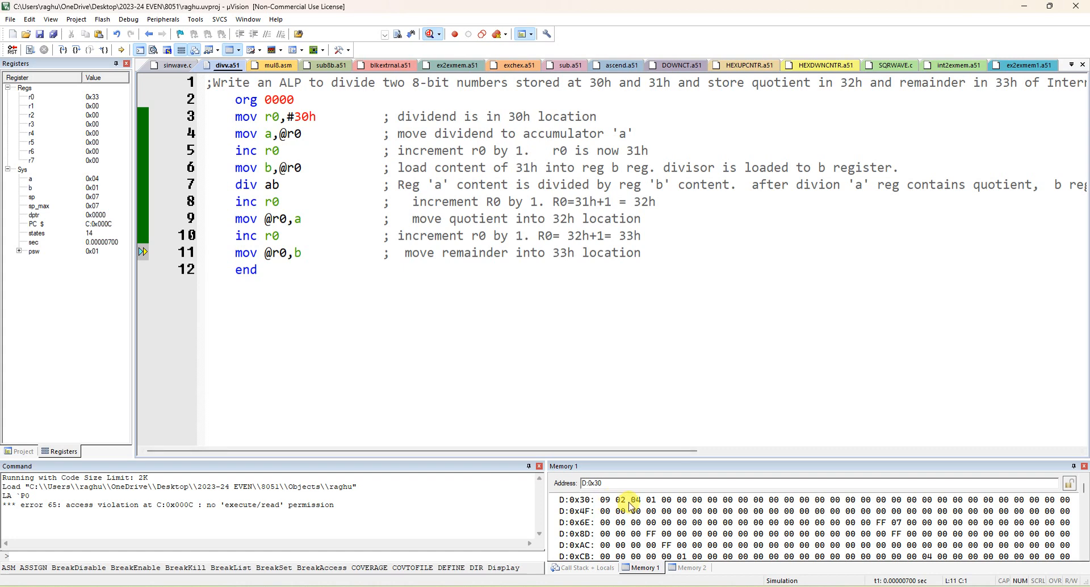
click(608, 499)
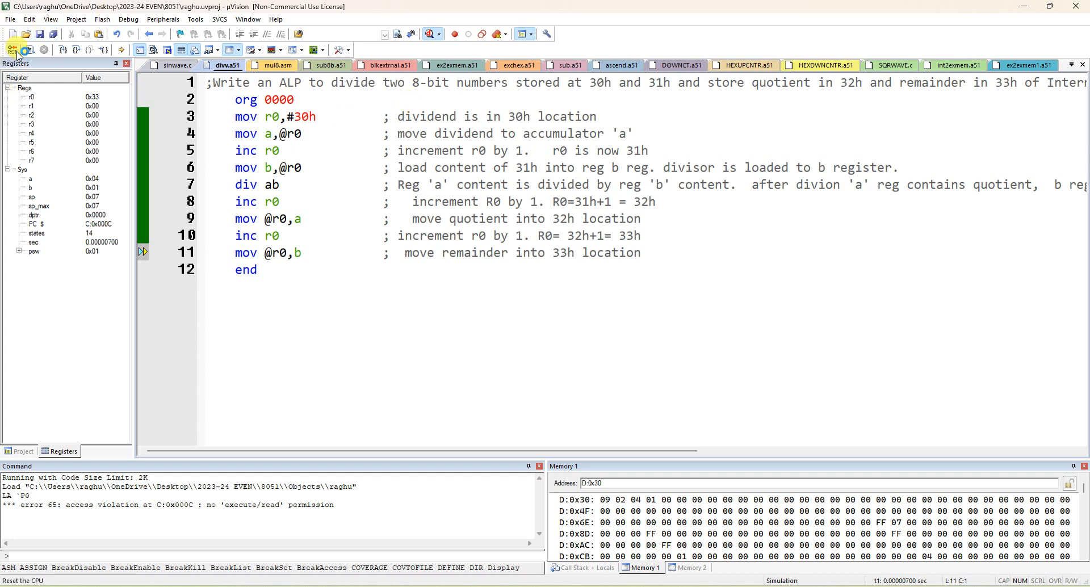
Reset the CPU, set 30h to 75 and 31h to 23, and step through for quotient 03, remainder 0C.
click(13, 49)
text(7)
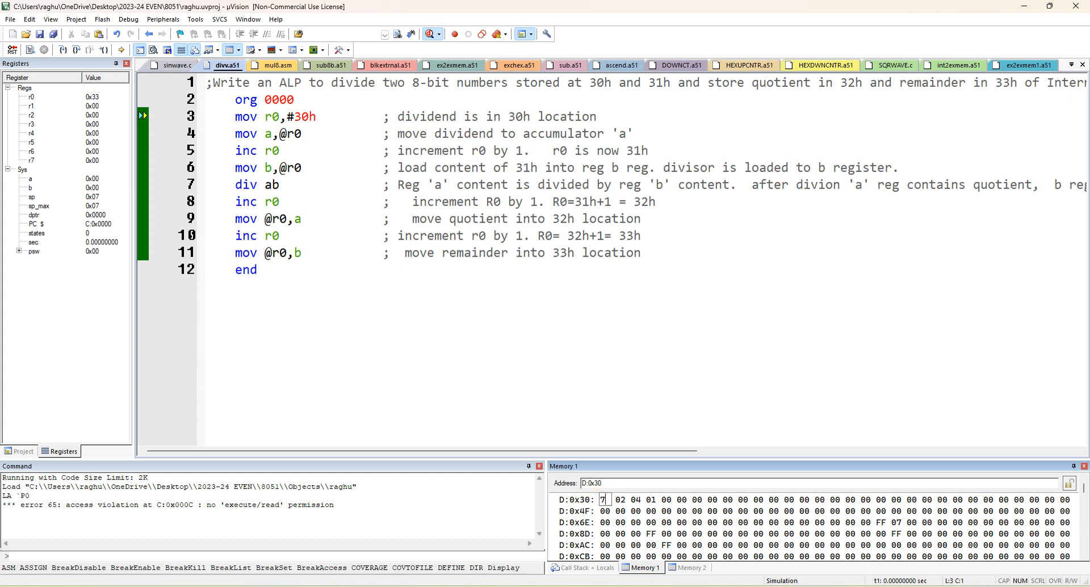
click(606, 500)
text(5)
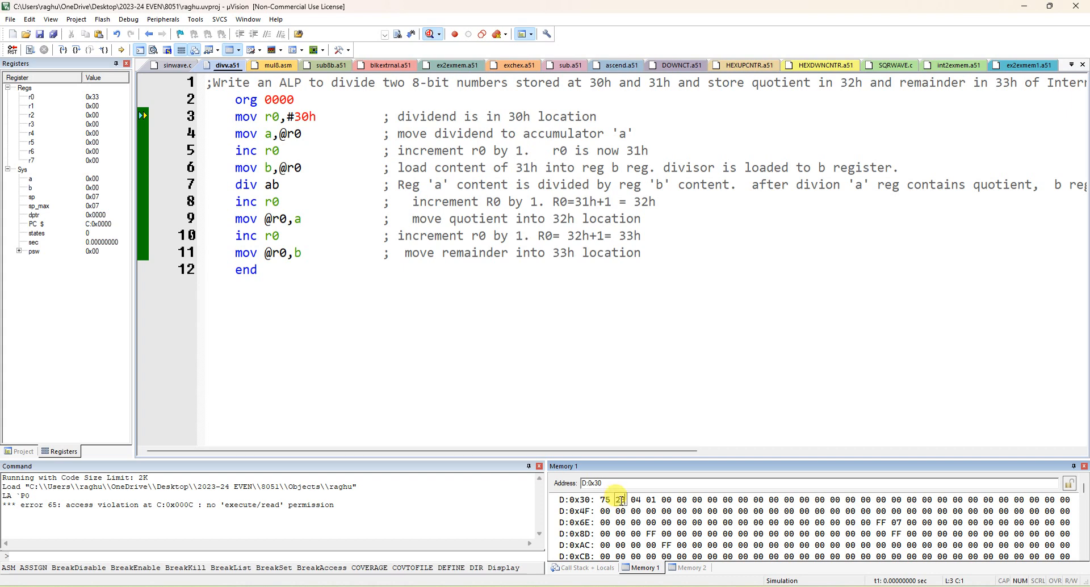
text(23)
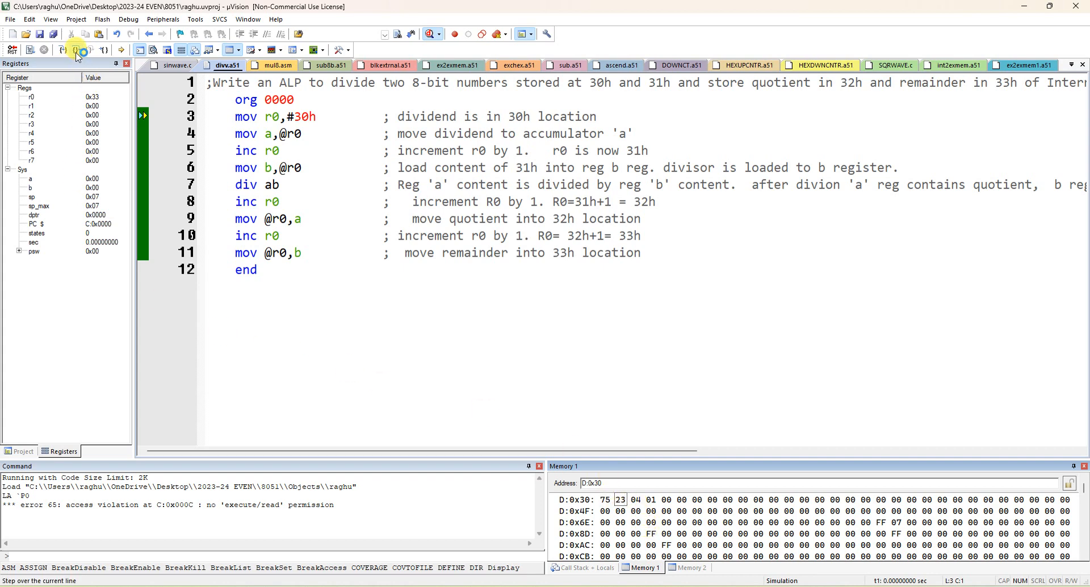
click(75, 48)
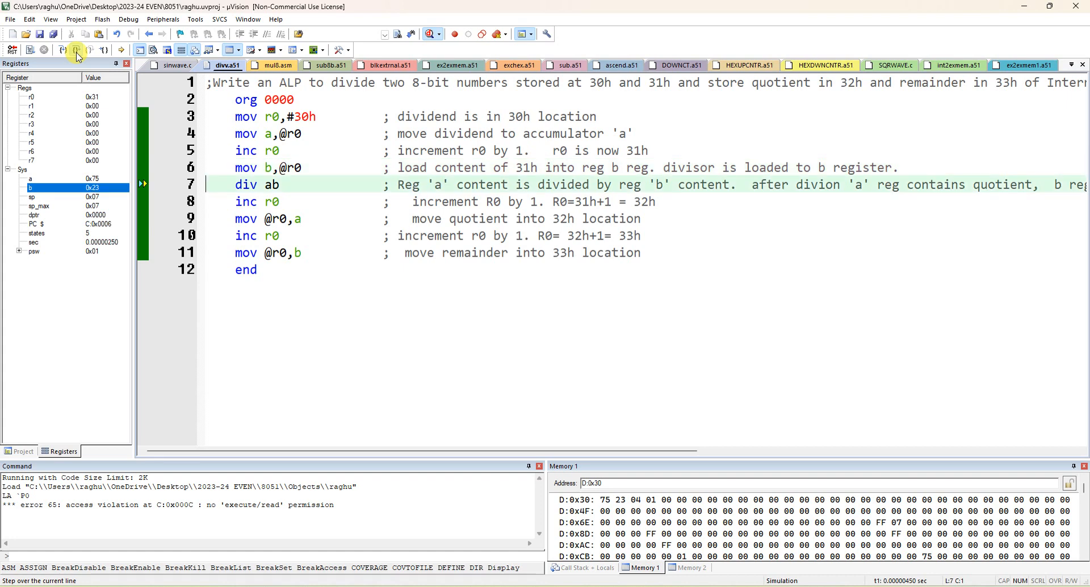
click(75, 49)
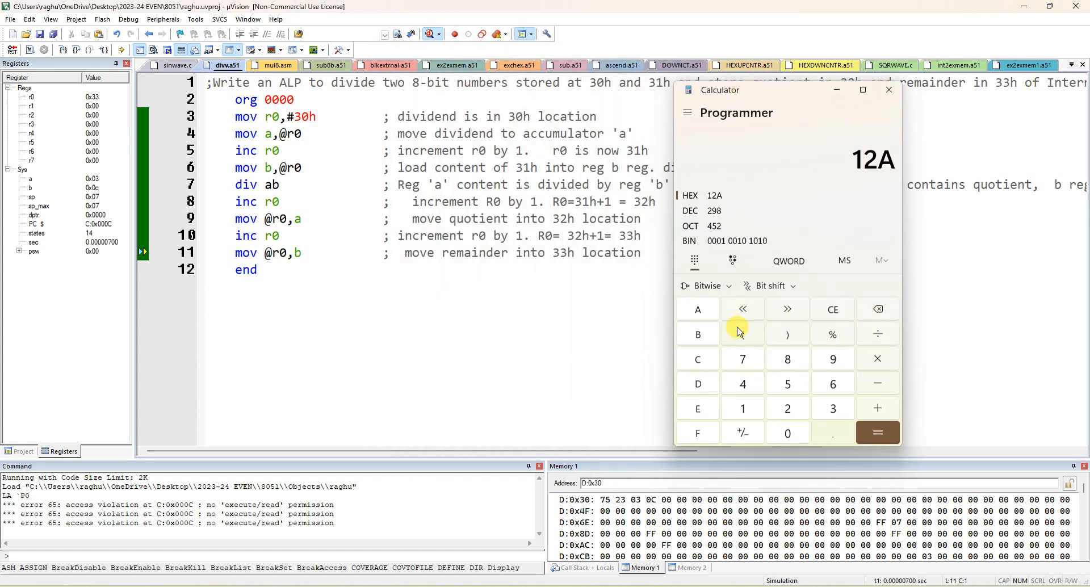
Clear the Programmer calculator and compute hex 75 ÷ 23 = 3, matching 32h.
click(832, 309)
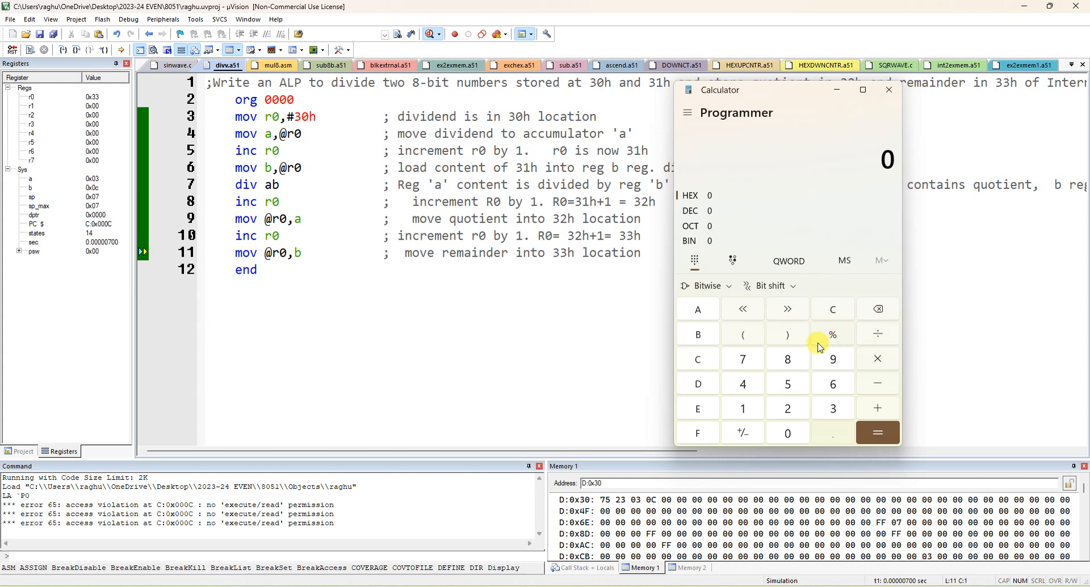
mouse_move(741, 360)
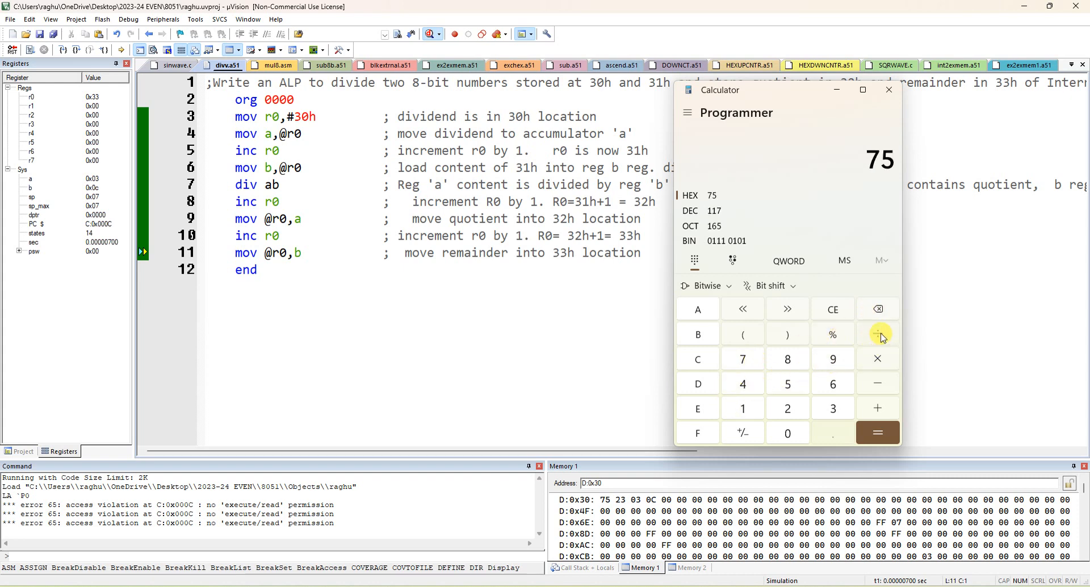
click(877, 334)
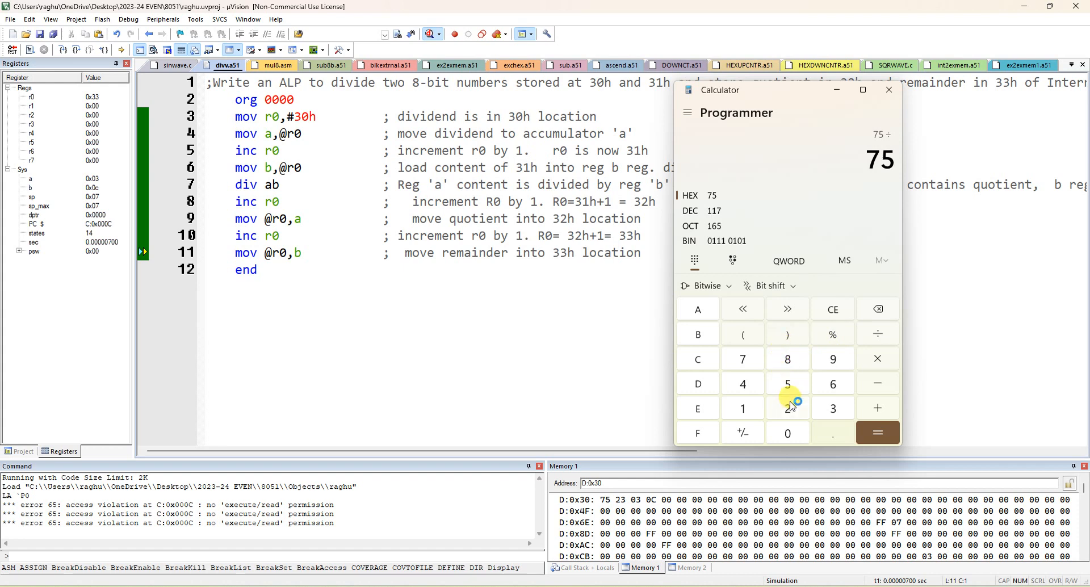
click(877, 432)
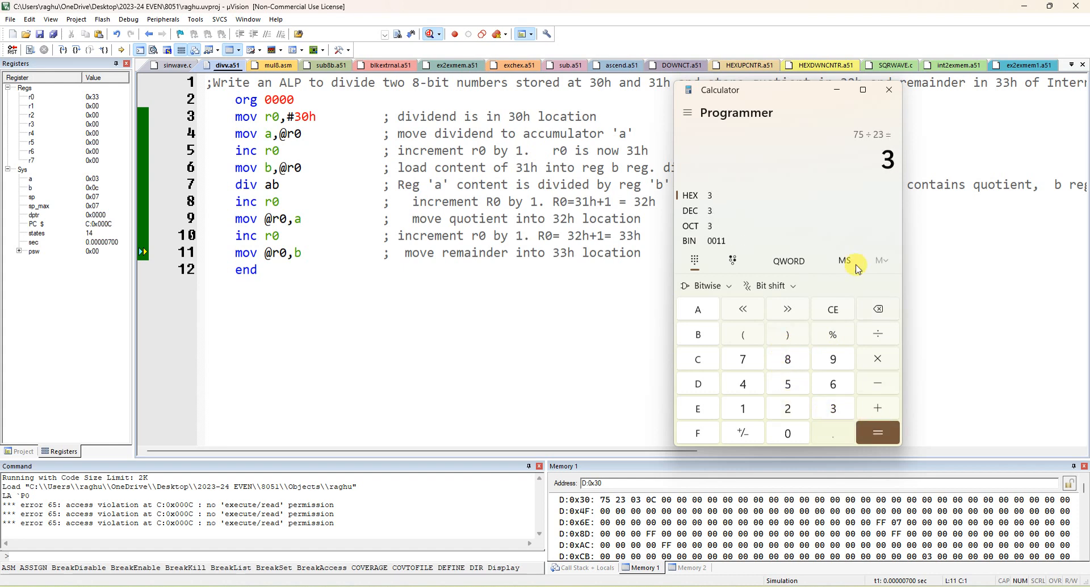